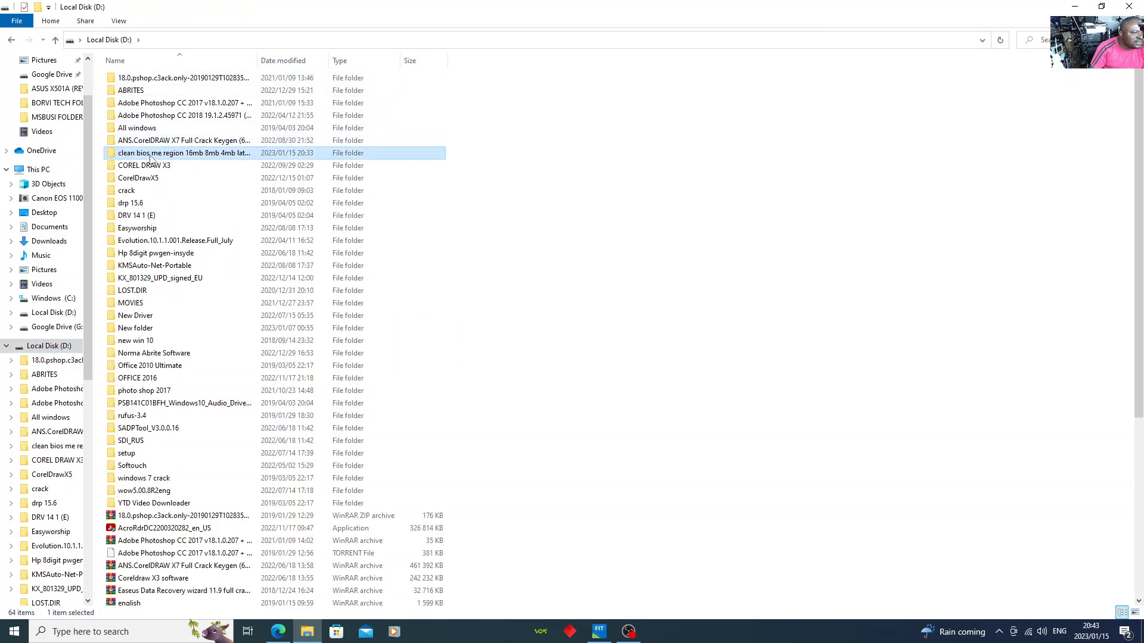
Navigate through clean bios me region > how-to > Tools > Intel CSME System Tools v11 r20 > Flash Image Tool > WIN32.
{"action": "double_click", "coordinate": [155, 152]}
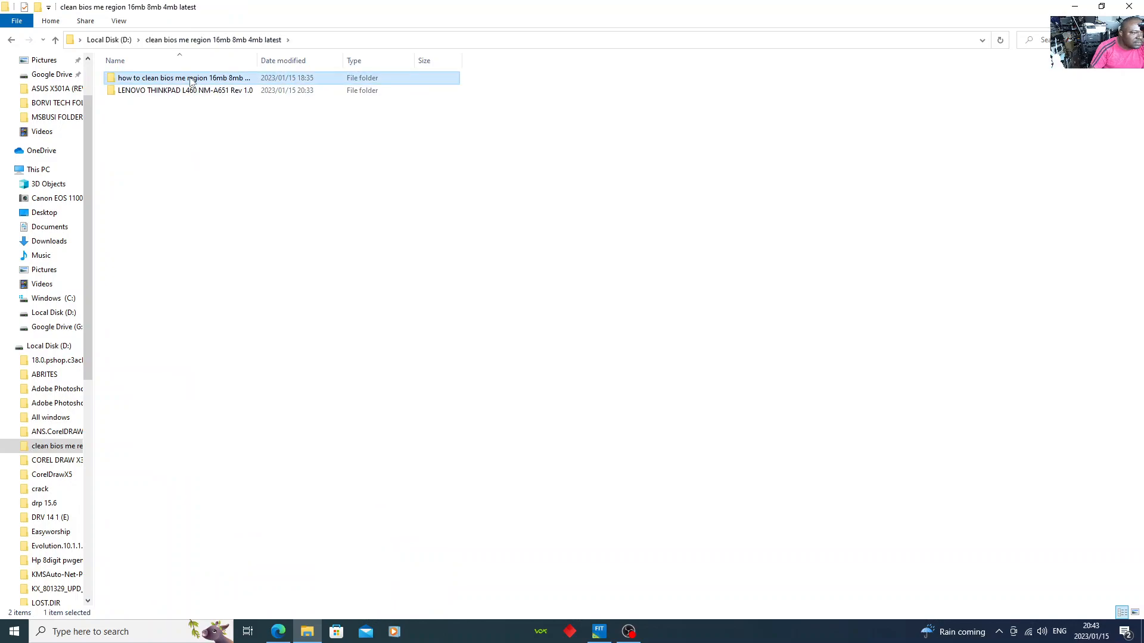
{"action": "double_click", "coordinate": [173, 79]}
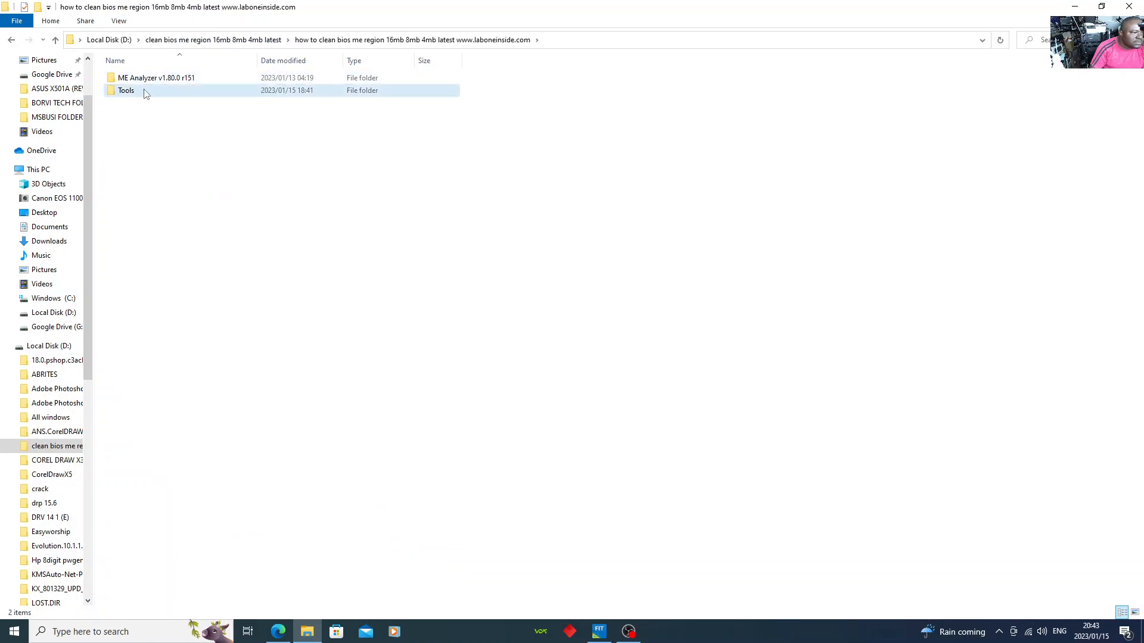
{"action": "double_click", "coordinate": [125, 90]}
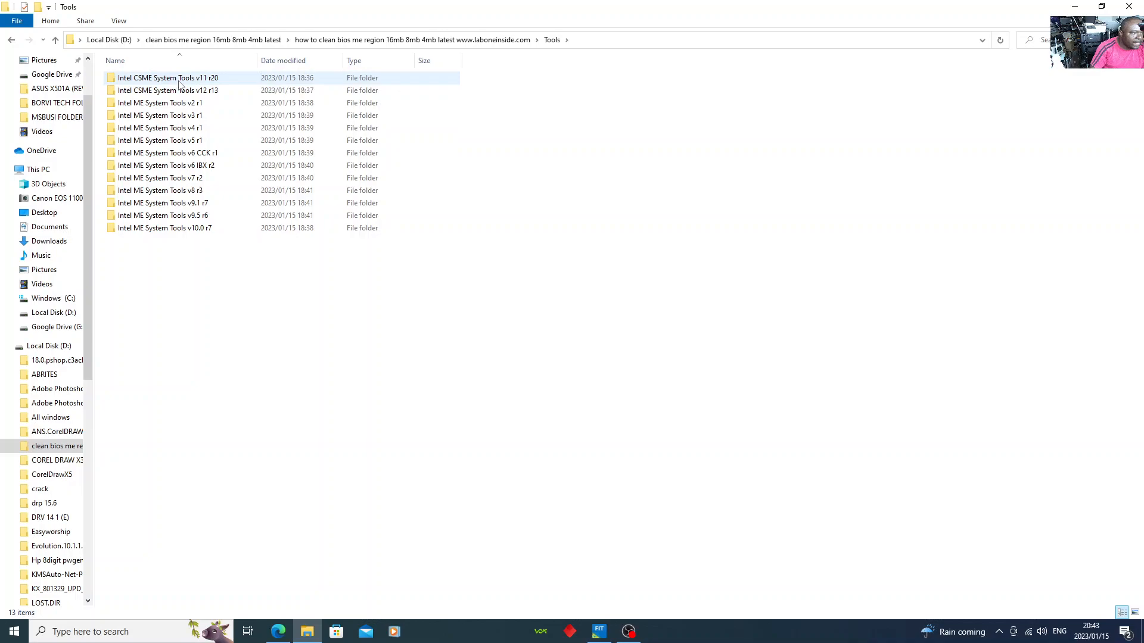
{"action": "double_click", "coordinate": [167, 78]}
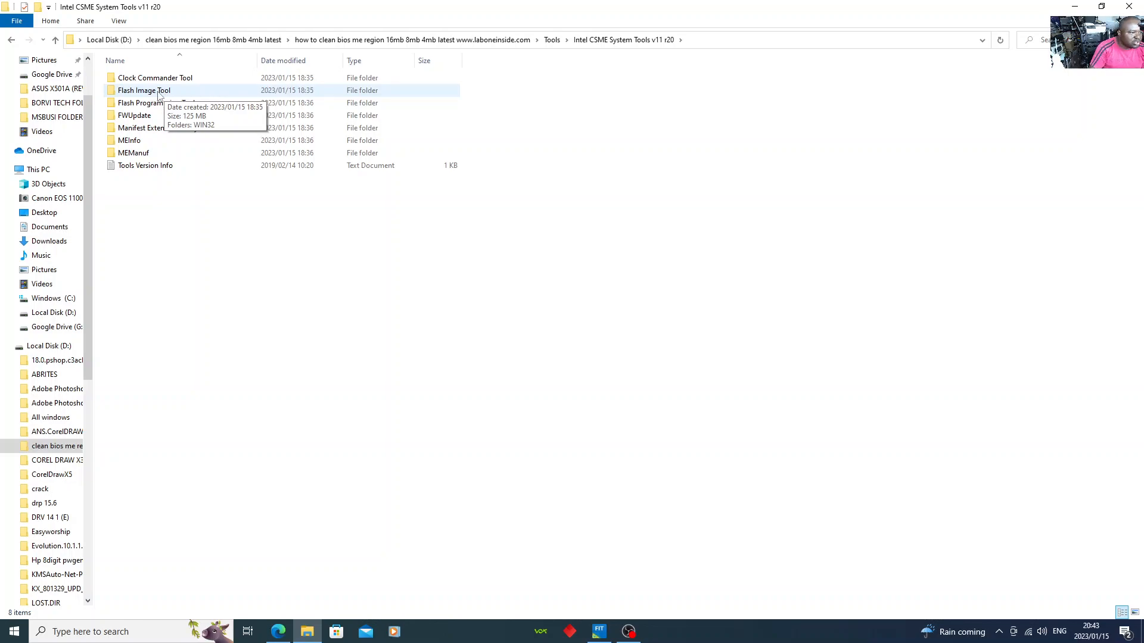
{"action": "double_click", "coordinate": [143, 91]}
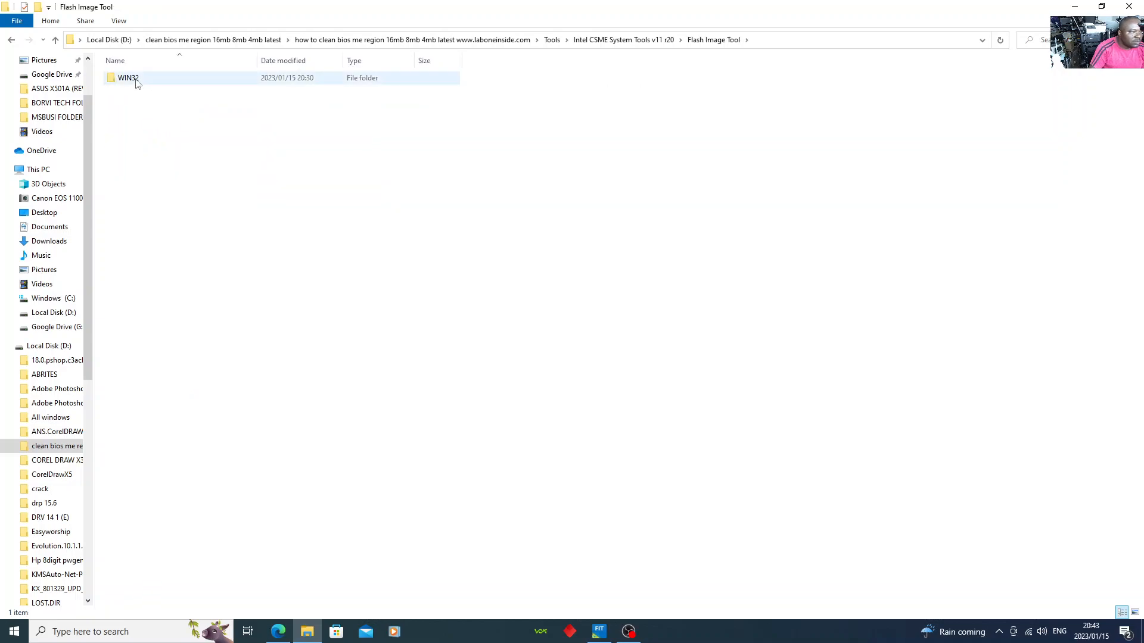
{"action": "double_click", "coordinate": [123, 79]}
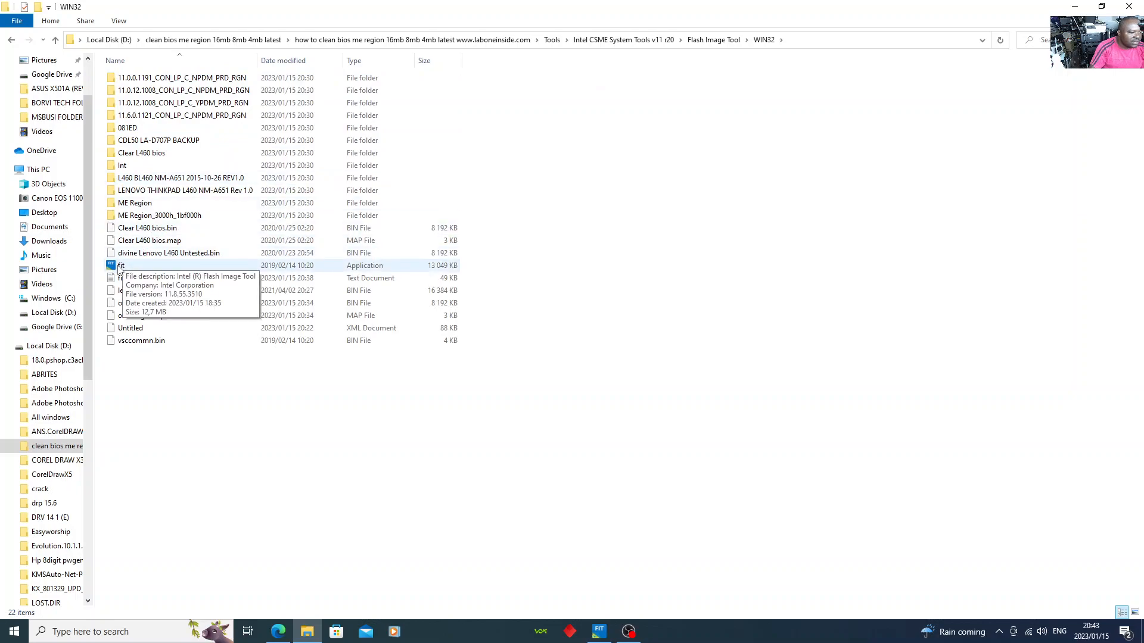
Run fit.exe from the WIN32 folder as administrator.
{"action": "right_click", "coordinate": [122, 266]}
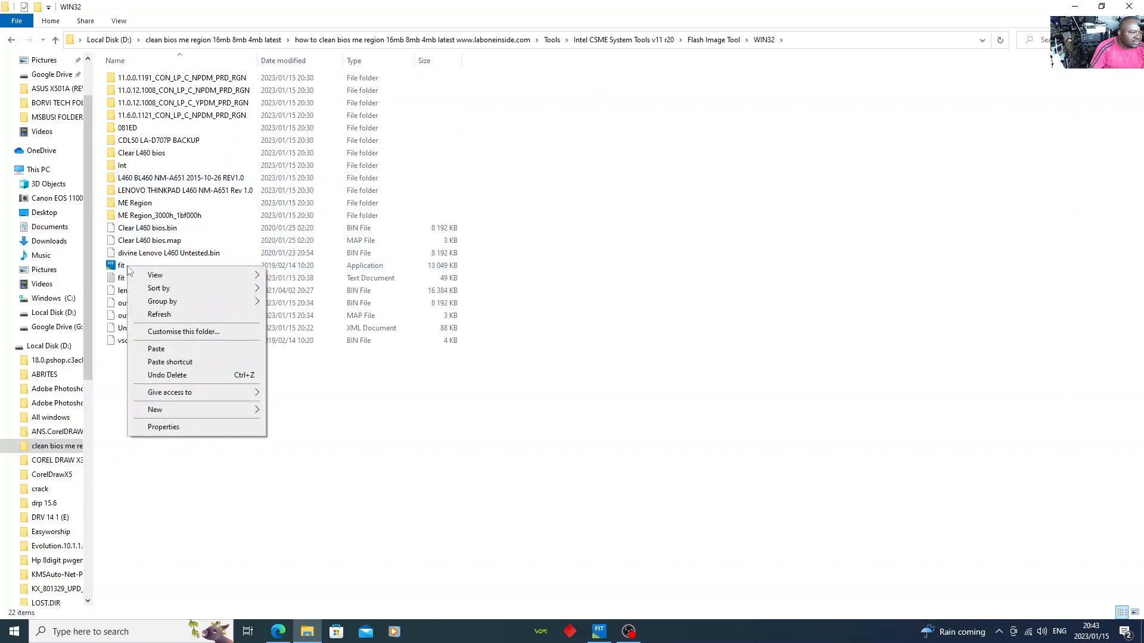
{"action": "right_click", "coordinate": [121, 265]}
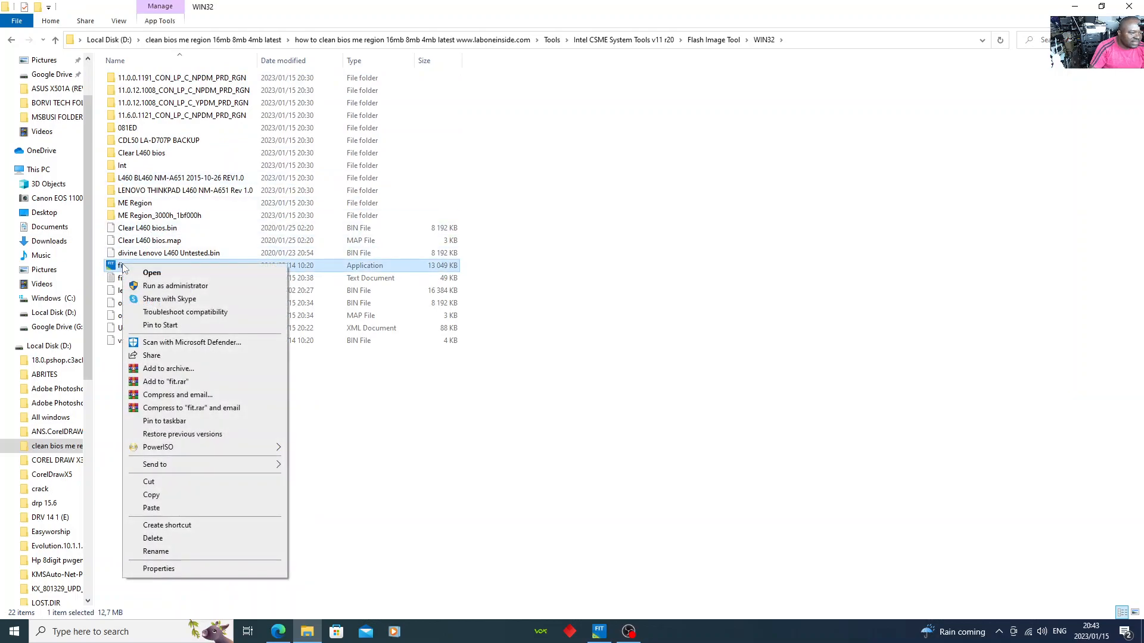
{"action": "mouse_move", "coordinate": [175, 286]}
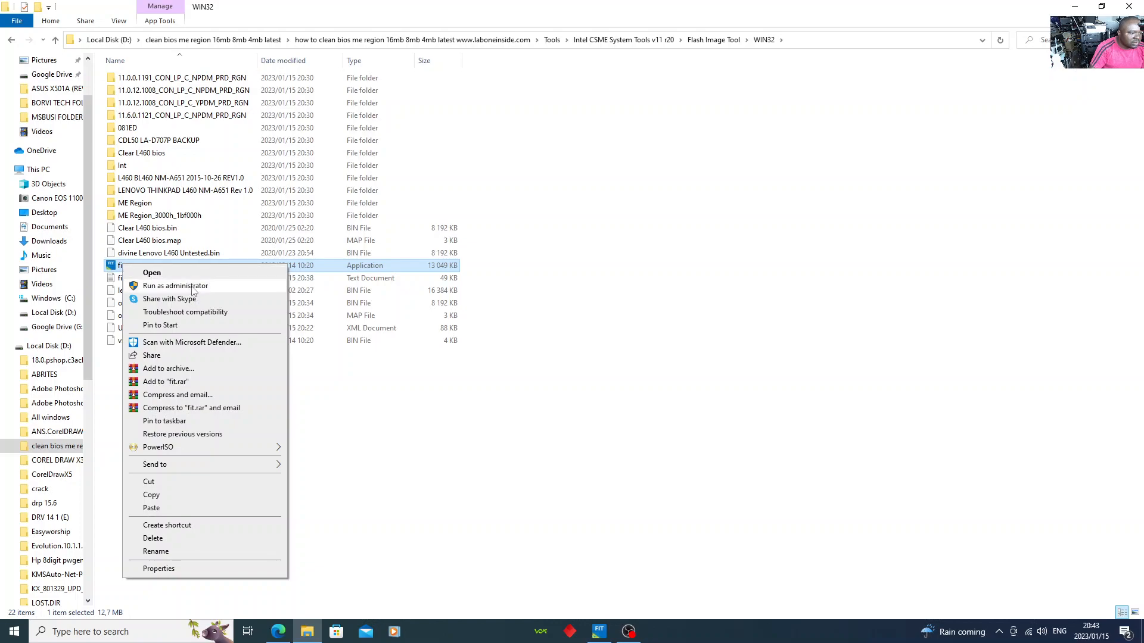
{"action": "left_click", "coordinate": [475, 390]}
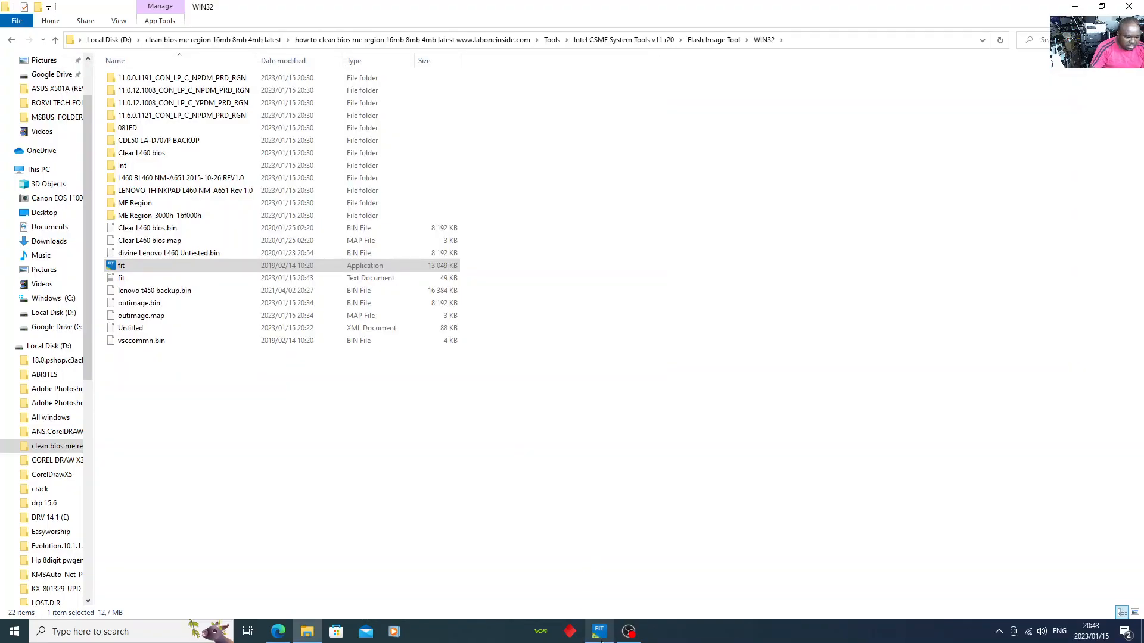
Discard the unsaved Untitled.xml changes so the LP Series Chipset configuration starts blank.
{"action": "double_click", "coordinate": [122, 265]}
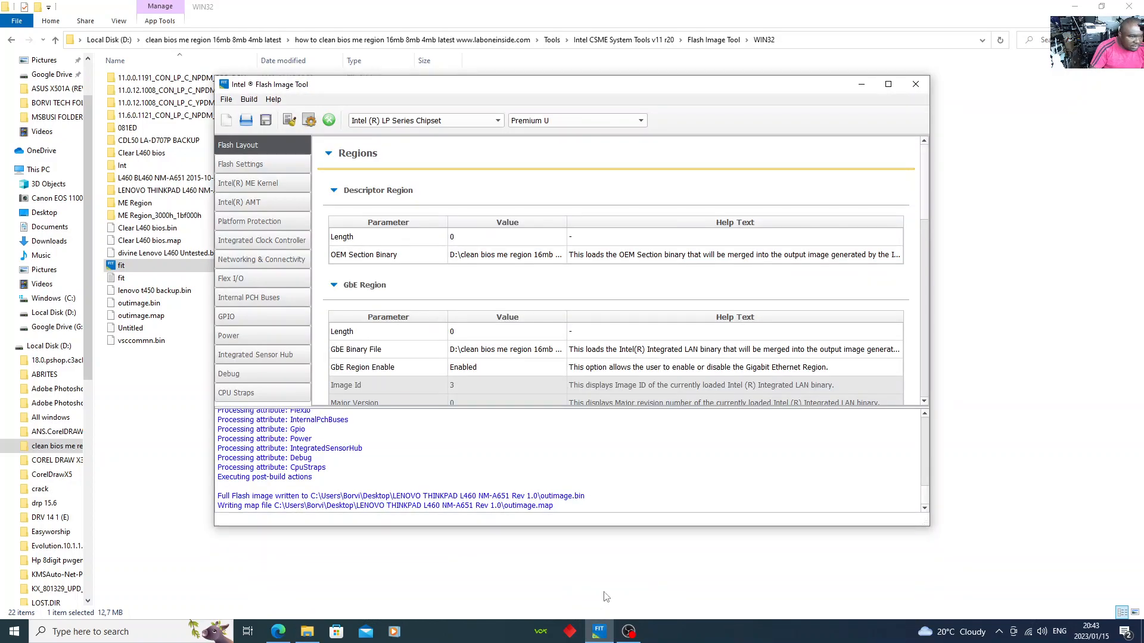
{"action": "scroll", "scroll_direction": "down", "scroll_amount": 3}
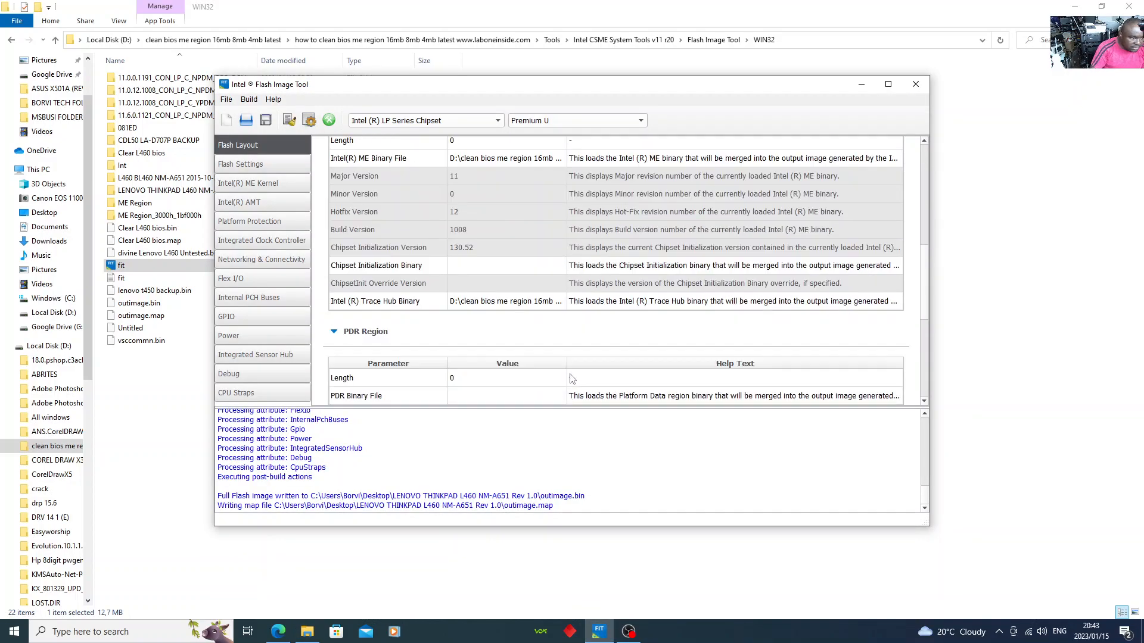
{"action": "scroll", "scroll_direction": "down", "scroll_amount": 3}
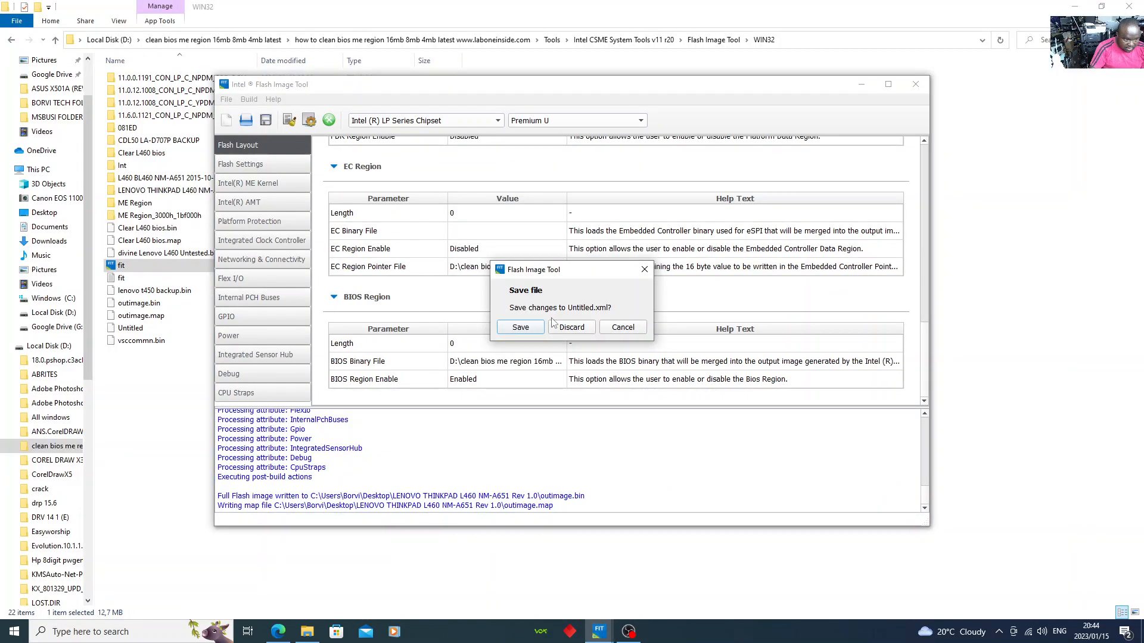
{"action": "left_click", "coordinate": [572, 327]}
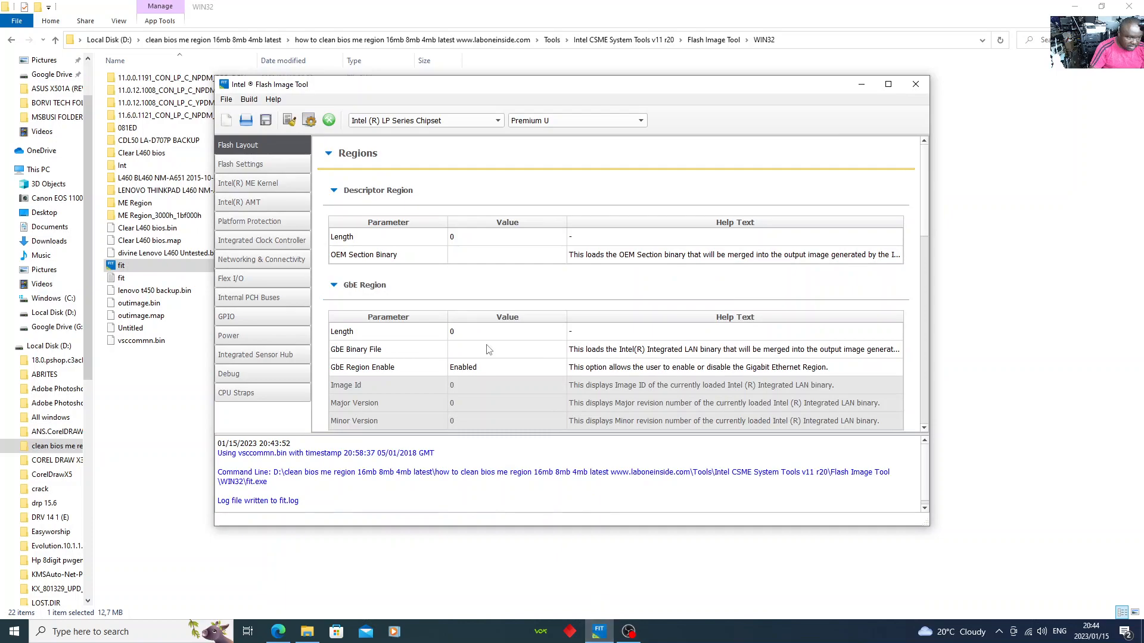
{"action": "scroll", "scroll_direction": "down", "scroll_amount": 3}
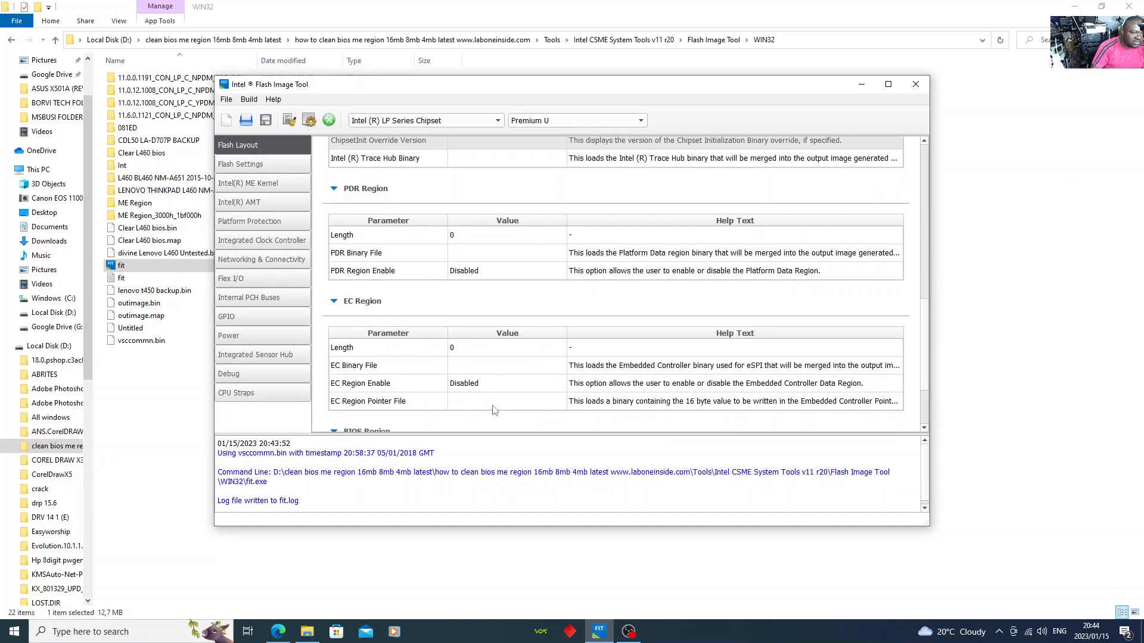
{"action": "scroll", "scroll_direction": "up", "scroll_amount": 3}
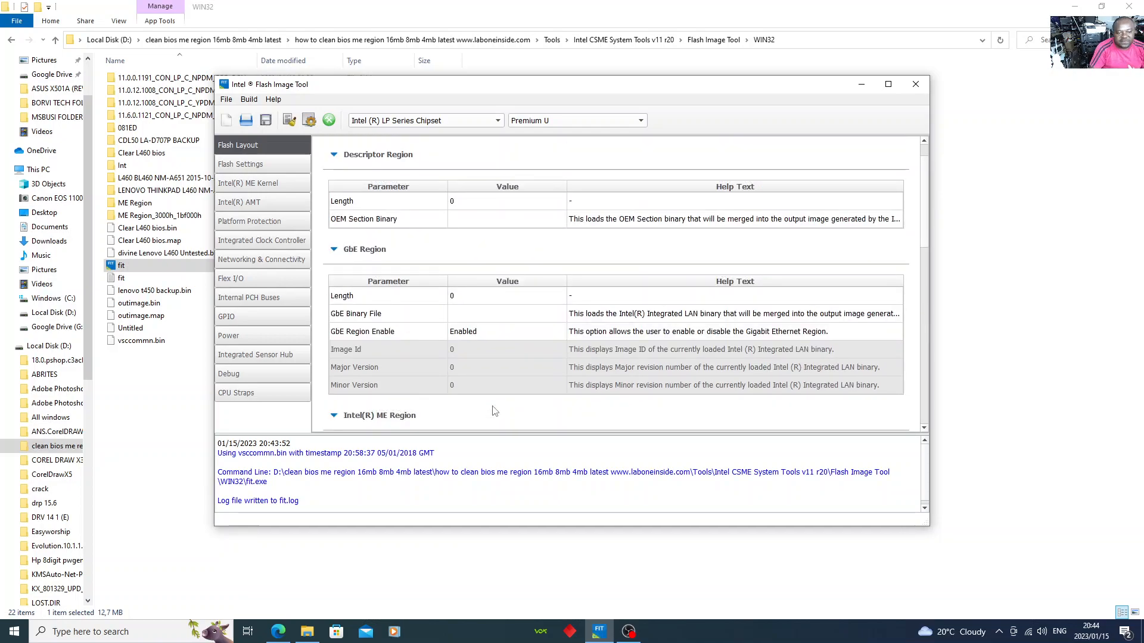
{"action": "left_click", "coordinate": [261, 240]}
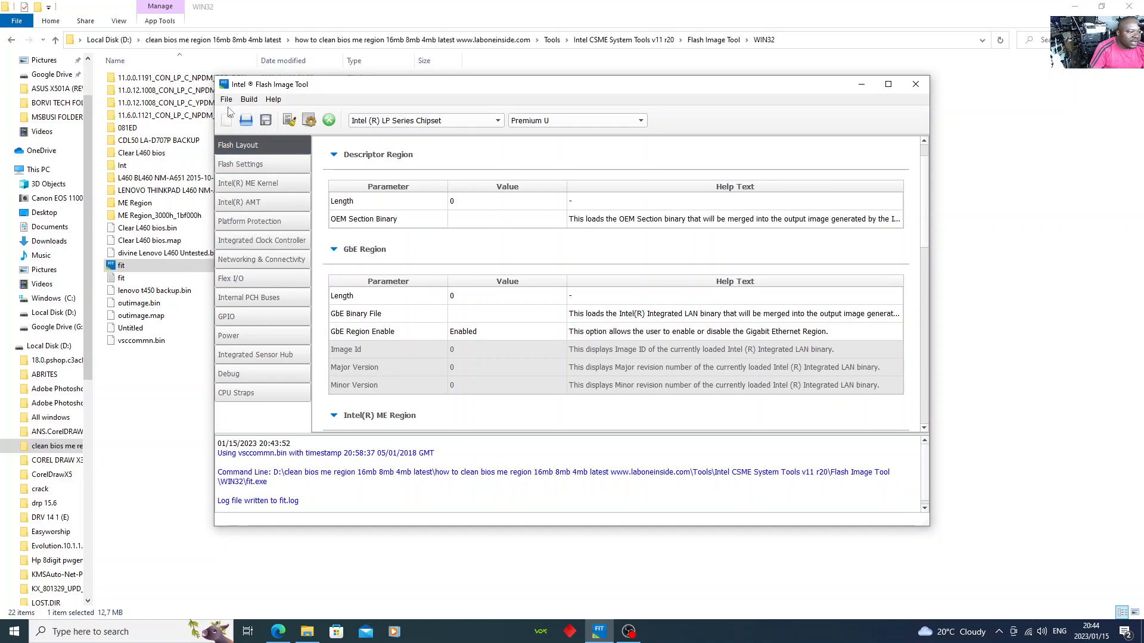
Load the 8 MB BIOS .BIN from Desktop\LENOVO THINKPAD L460 NM-A651 Rev 1.0 and decompose it.
{"action": "left_click", "coordinate": [227, 99]}
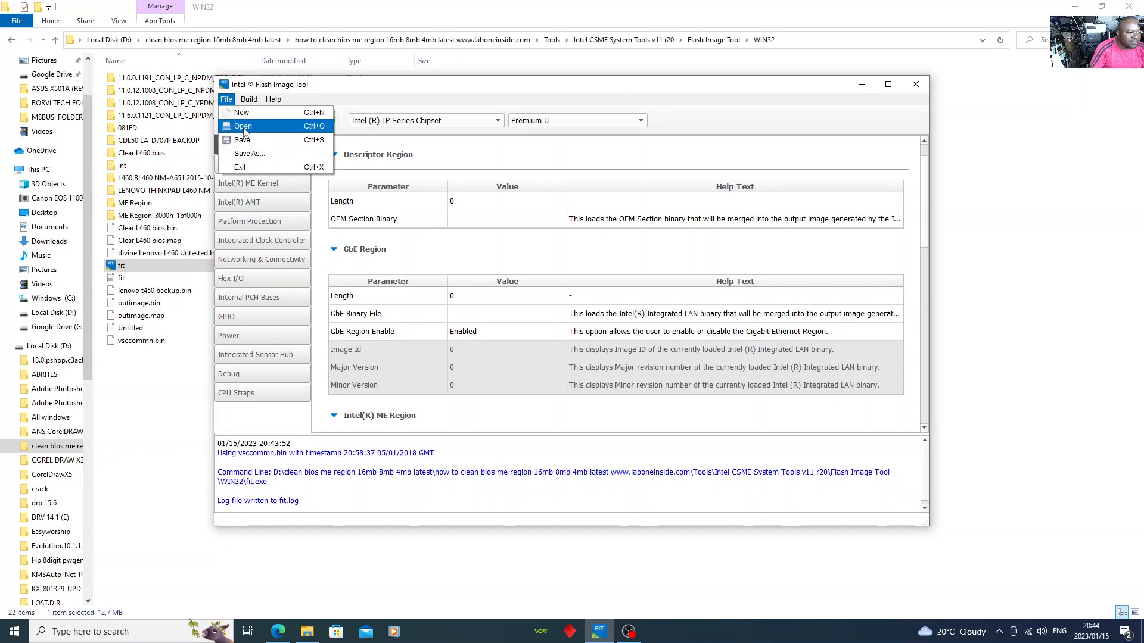
{"action": "left_click", "coordinate": [242, 127]}
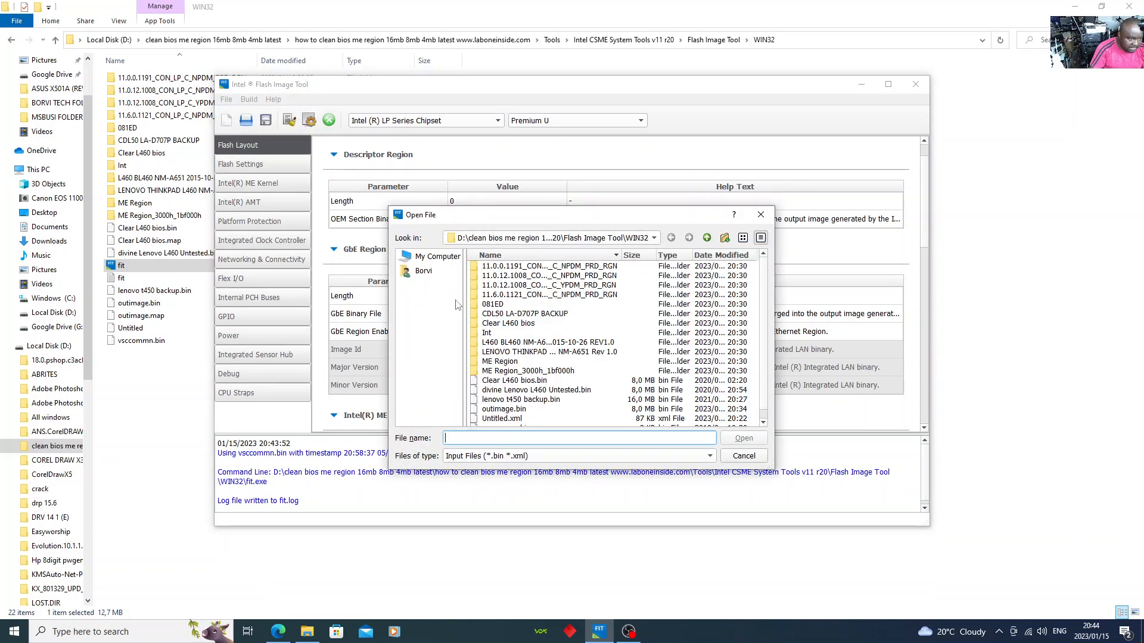
{"action": "left_click", "coordinate": [423, 272]}
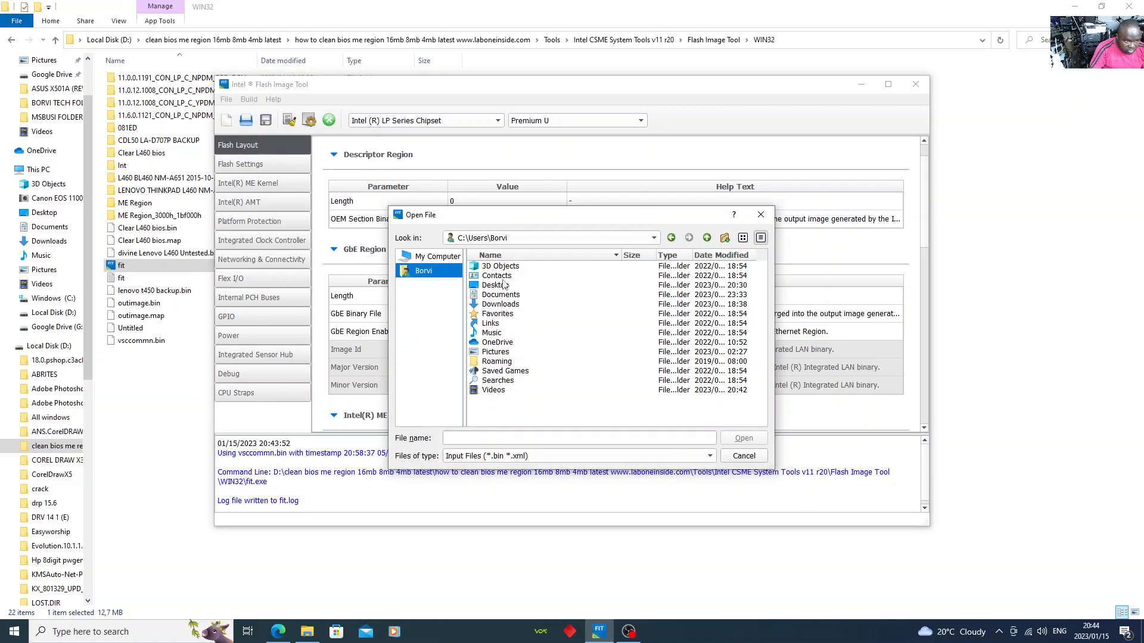
{"action": "double_click", "coordinate": [496, 285]}
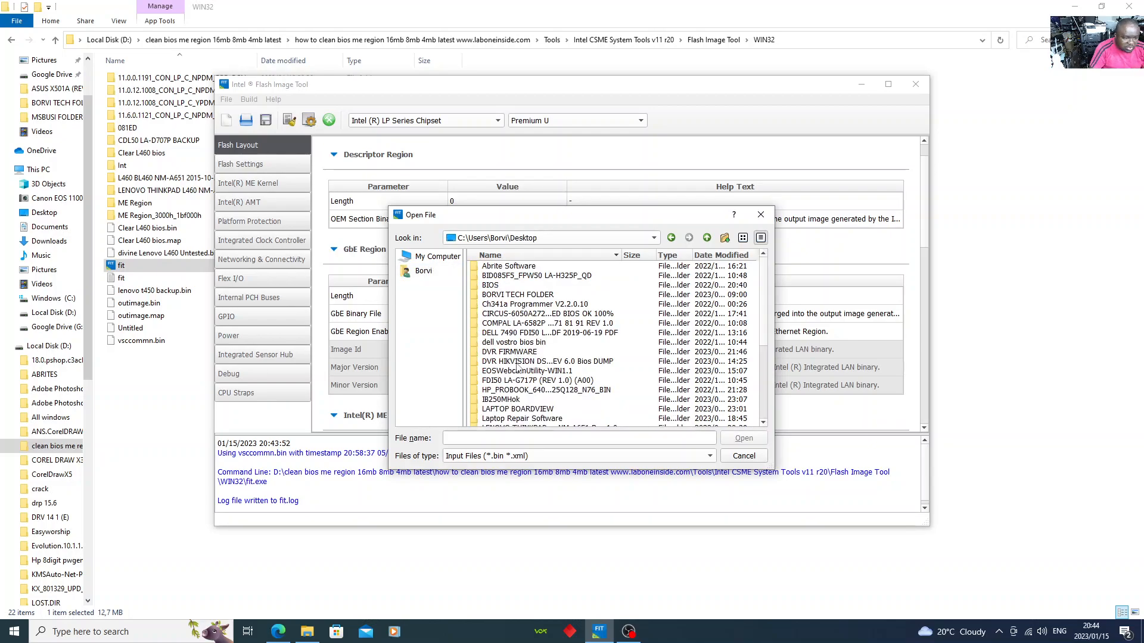
{"action": "scroll", "scroll_direction": "down", "scroll_amount": 3}
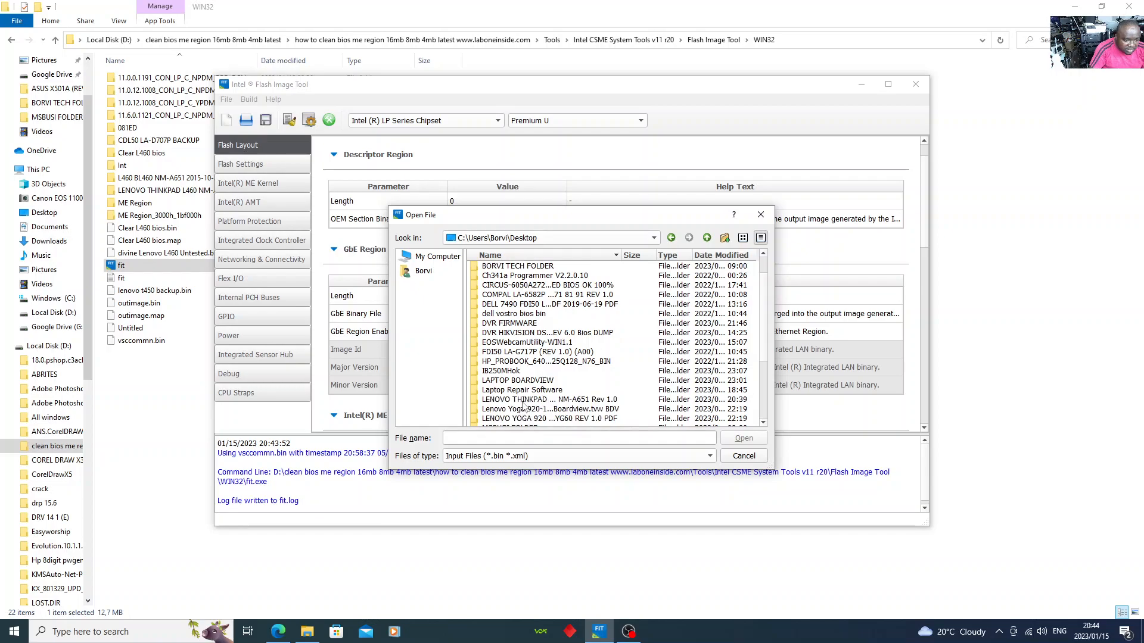
{"action": "double_click", "coordinate": [538, 399]}
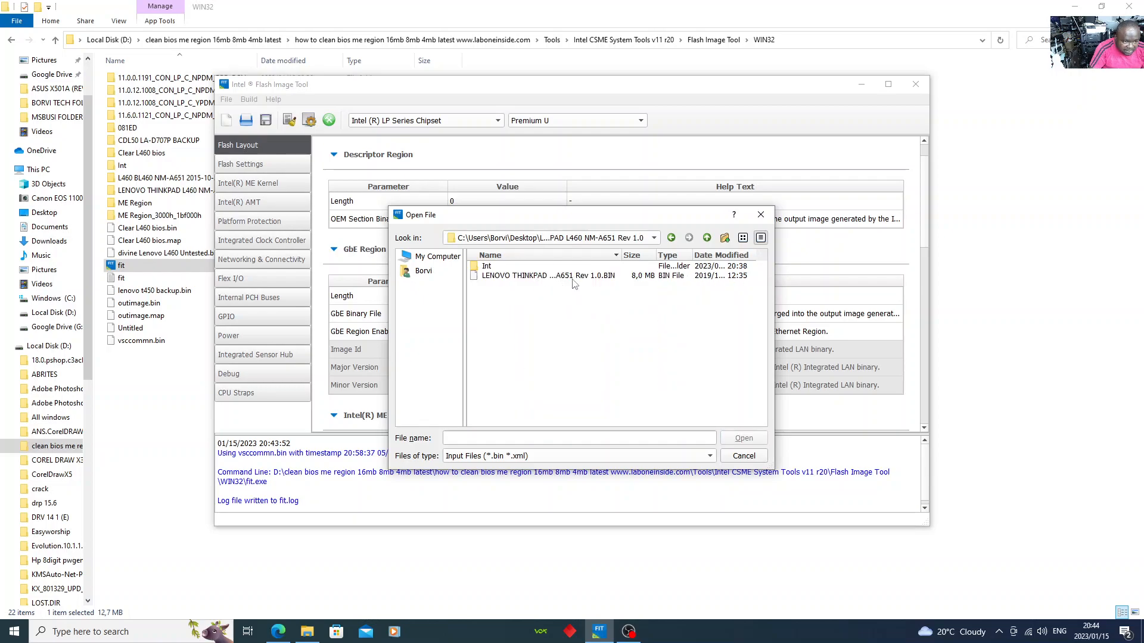
{"action": "left_click", "coordinate": [552, 275]}
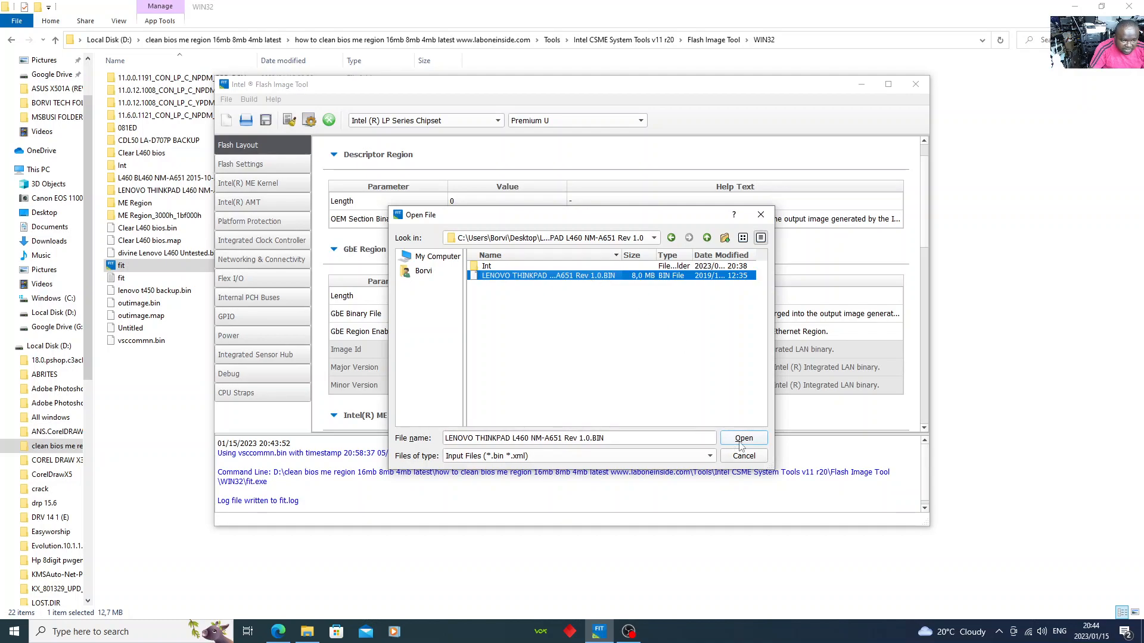
{"action": "left_click", "coordinate": [743, 438]}
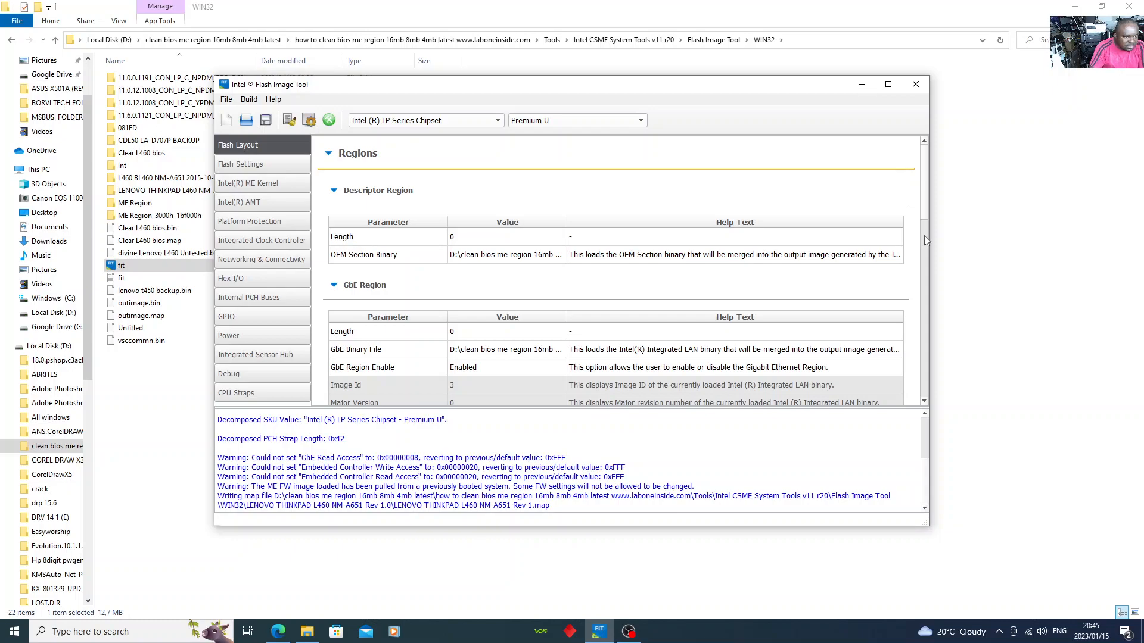
Scroll down the Flash Layout to the Intel ME Binary File row.
{"action": "scroll", "scroll_direction": "down", "scroll_amount": 3}
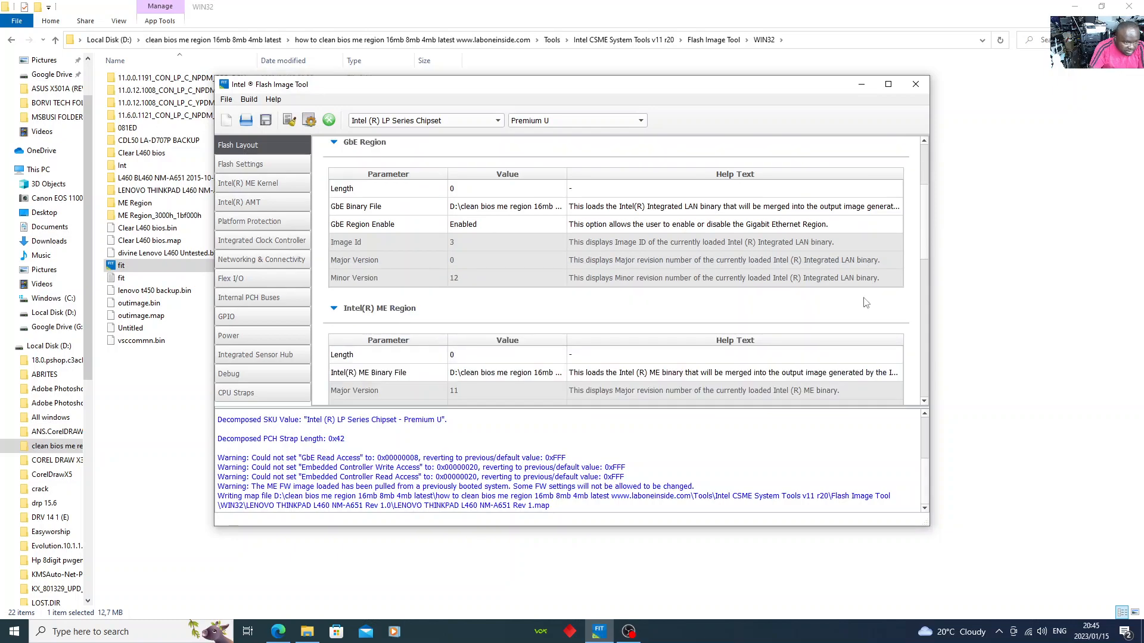
{"action": "scroll", "scroll_direction": "down", "scroll_amount": 3}
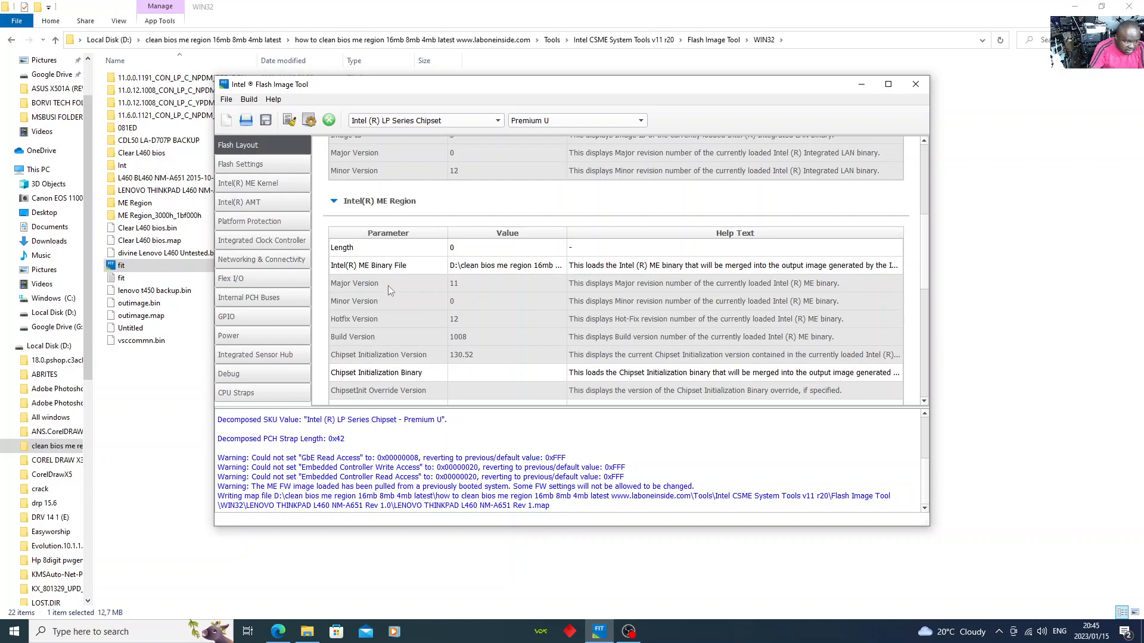
{"action": "mouse_move", "coordinate": [394, 289]}
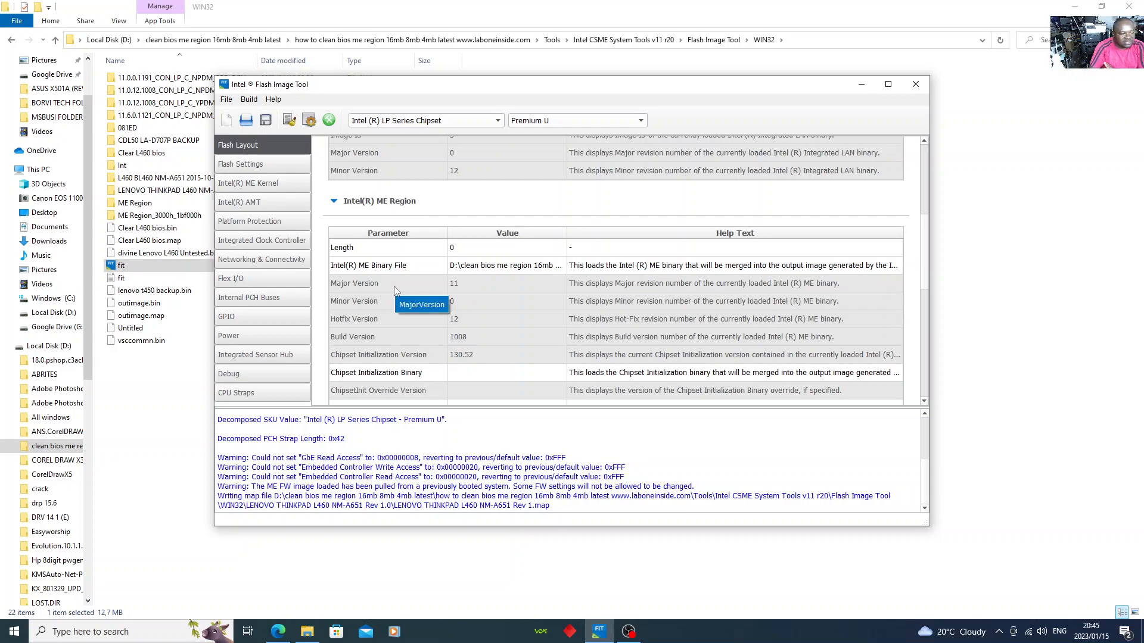
{"action": "mouse_move", "coordinate": [556, 333]}
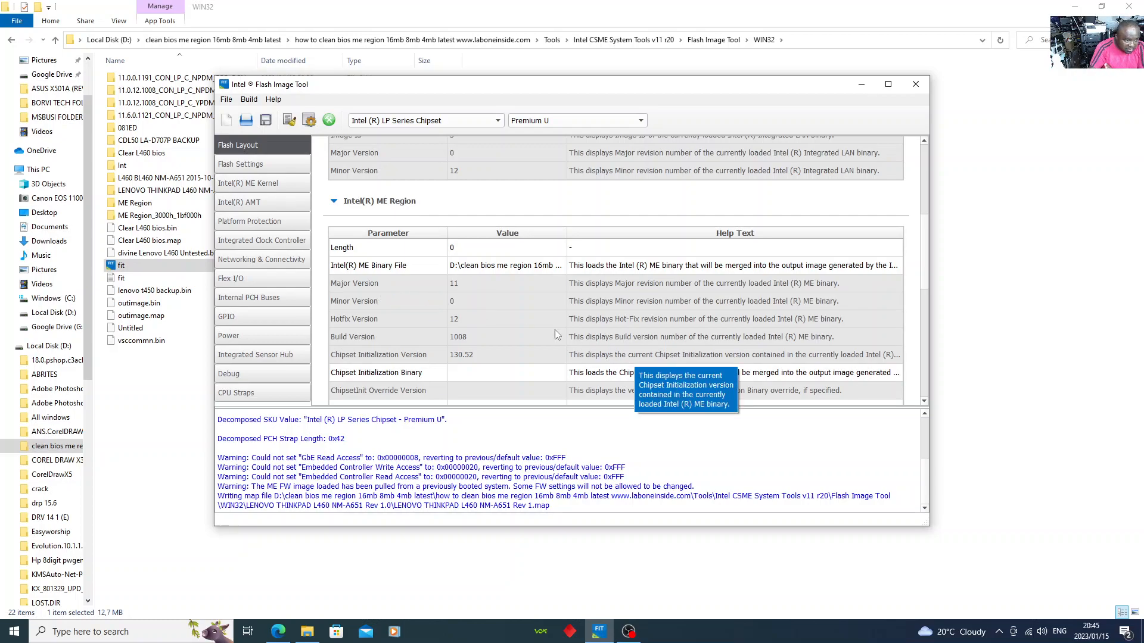
{"action": "mouse_move", "coordinate": [467, 287]}
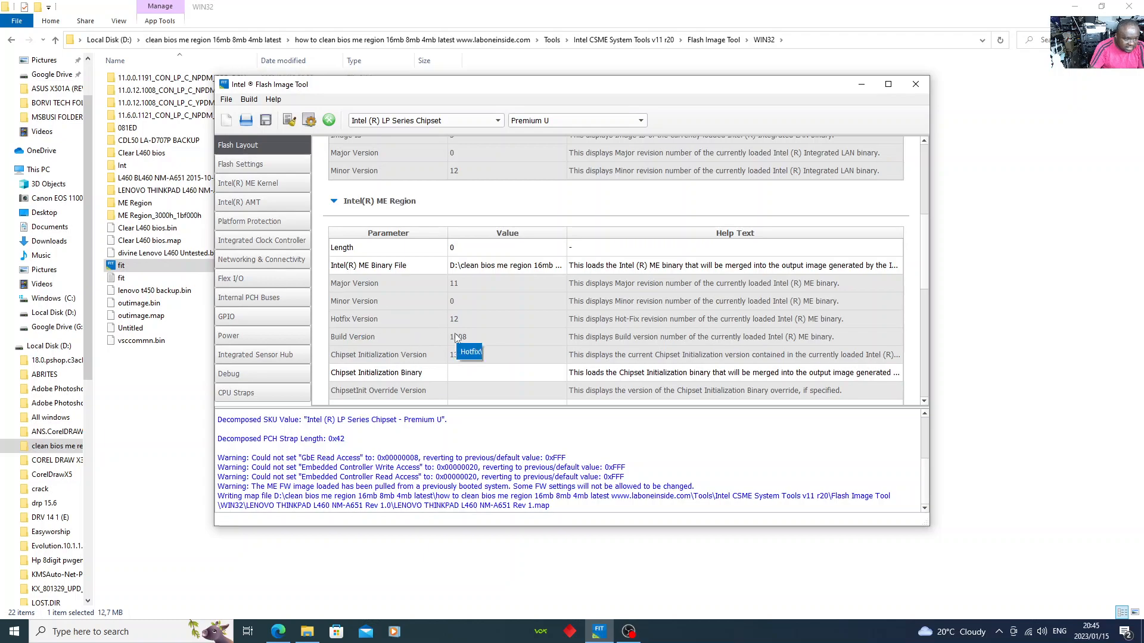
{"action": "mouse_move", "coordinate": [418, 345]}
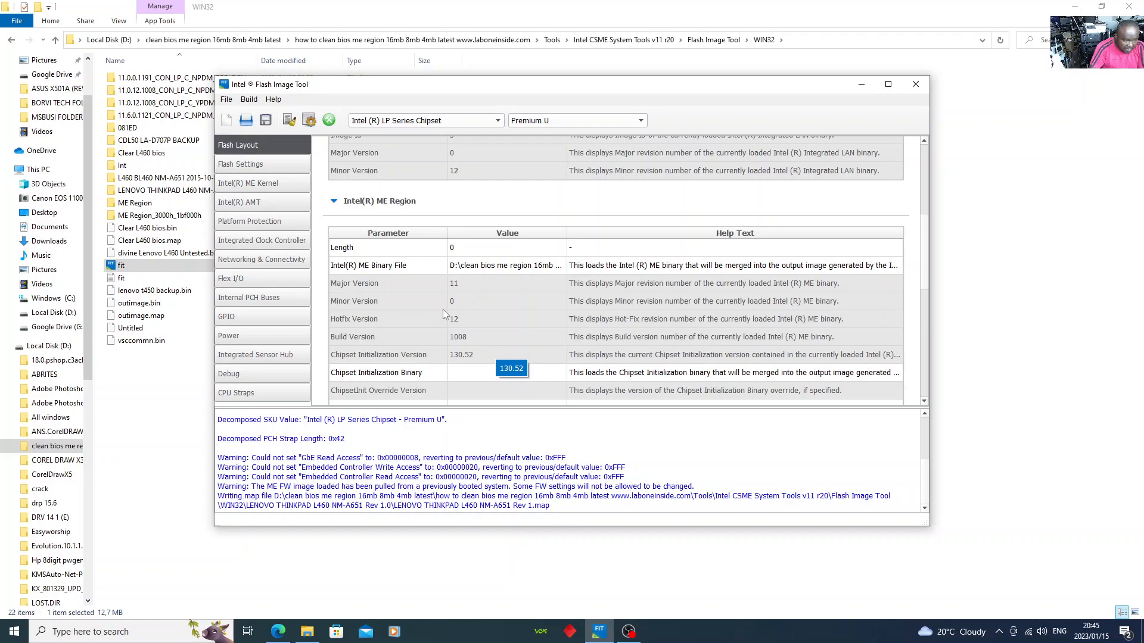
{"action": "mouse_move", "coordinate": [478, 287]}
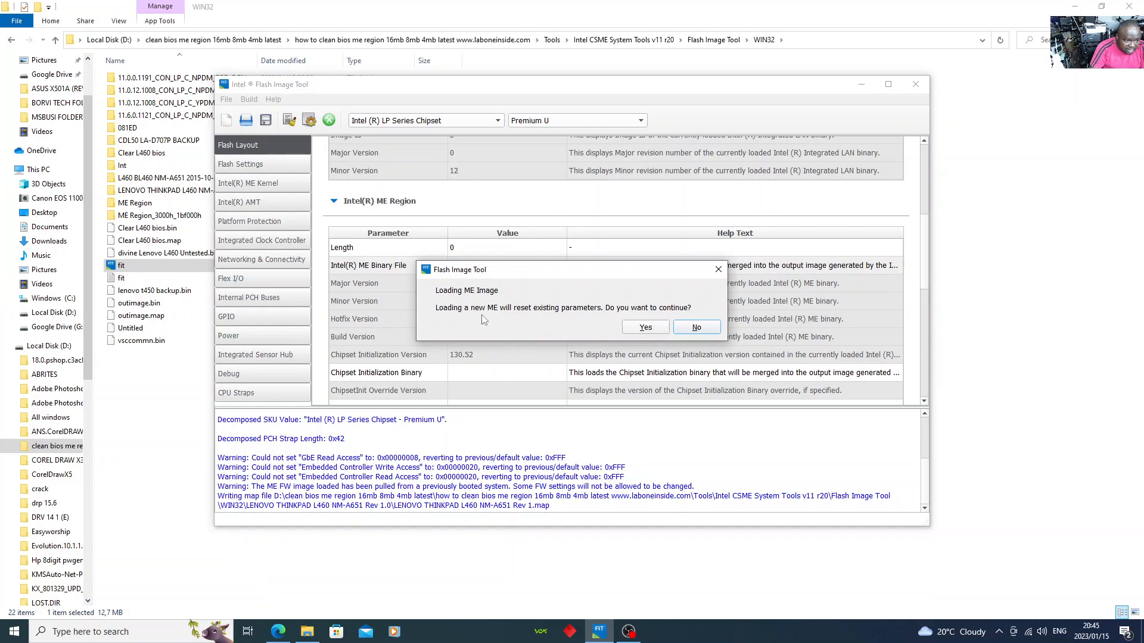
{"action": "mouse_move", "coordinate": [481, 304]}
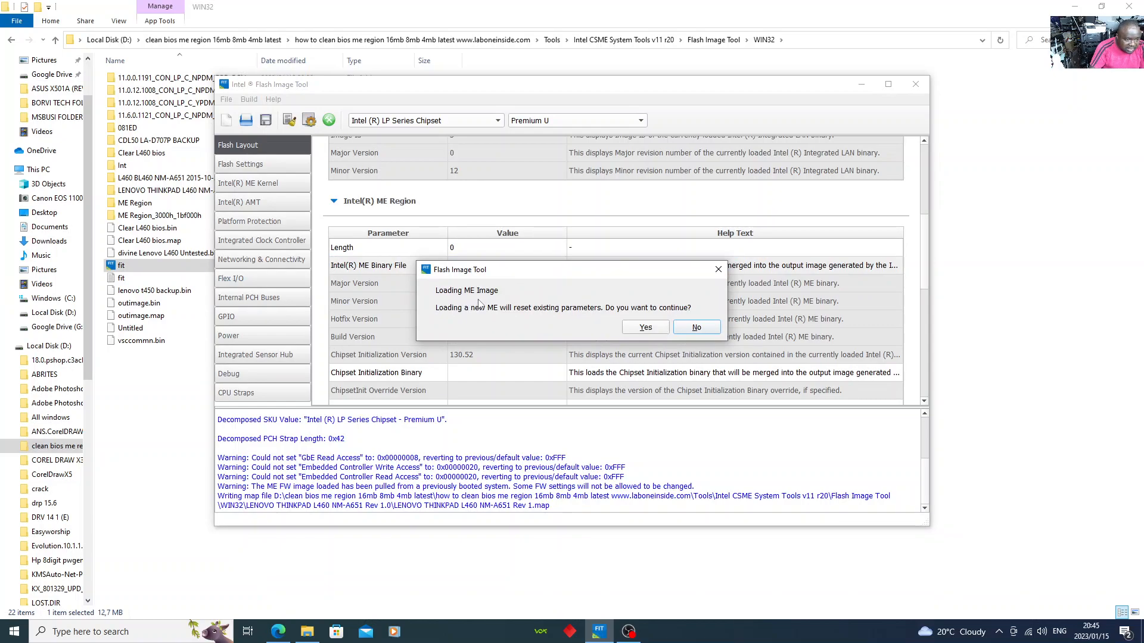
{"action": "mouse_move", "coordinate": [493, 317]}
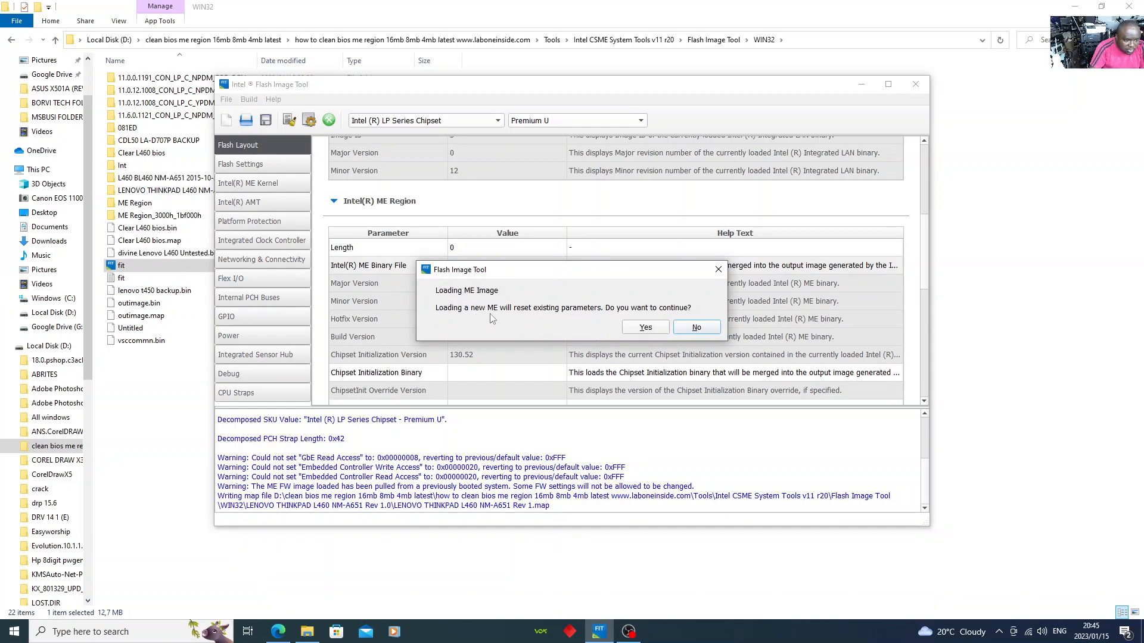
{"action": "mouse_move", "coordinate": [580, 326]}
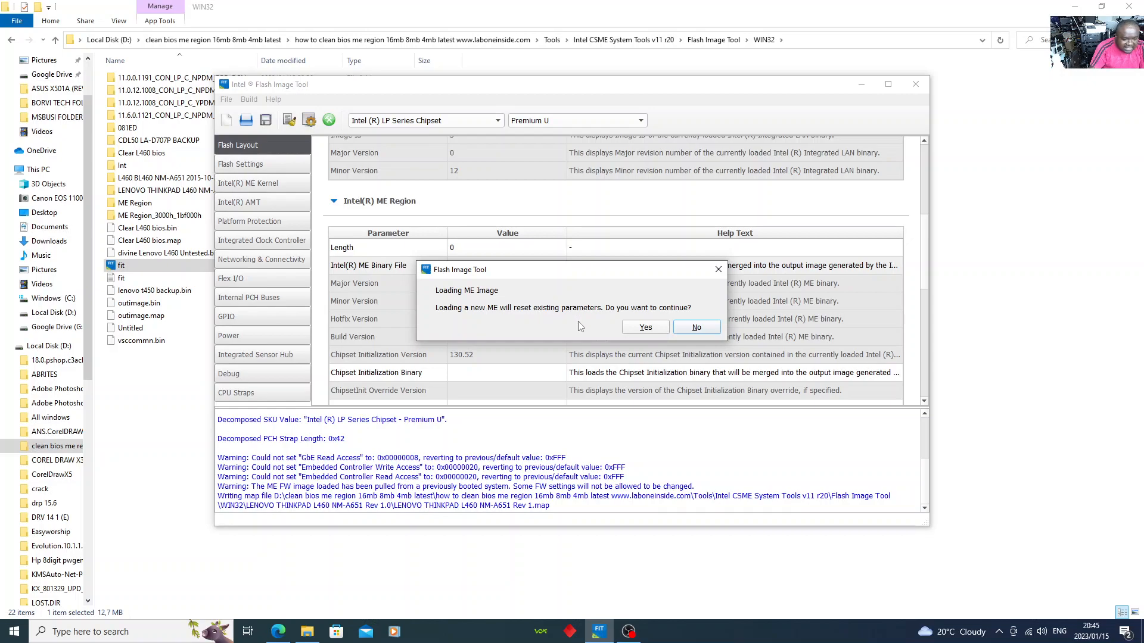
{"action": "mouse_move", "coordinate": [611, 324]}
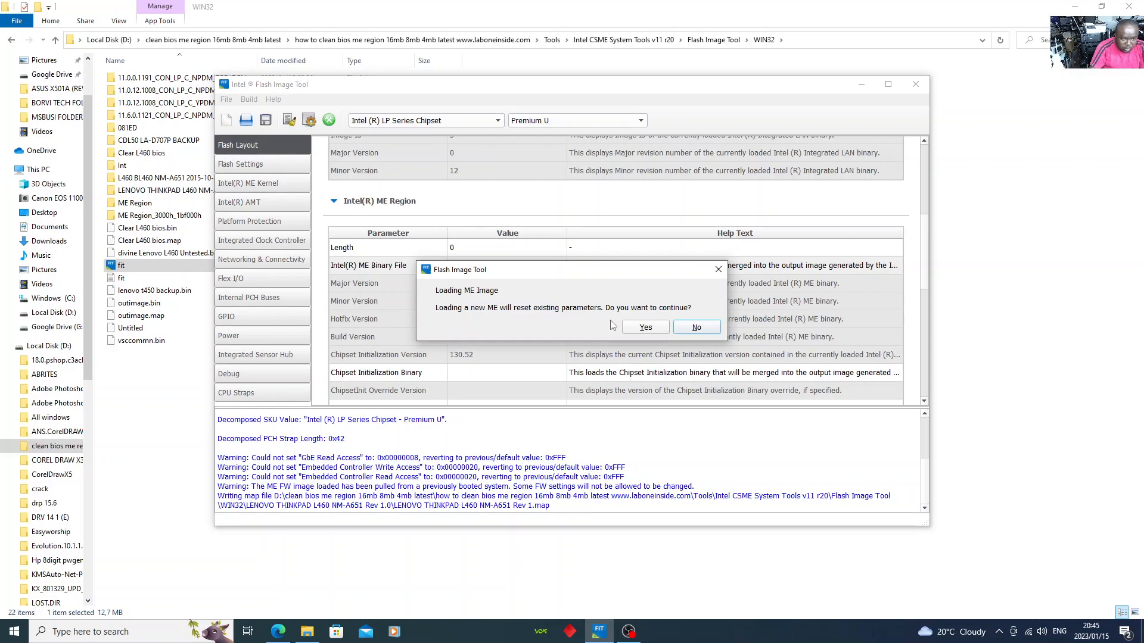
Confirm the ME image reset so ME Region_3000h_1bf000h.bin becomes the loaded ME binary.
{"action": "left_click", "coordinate": [645, 327]}
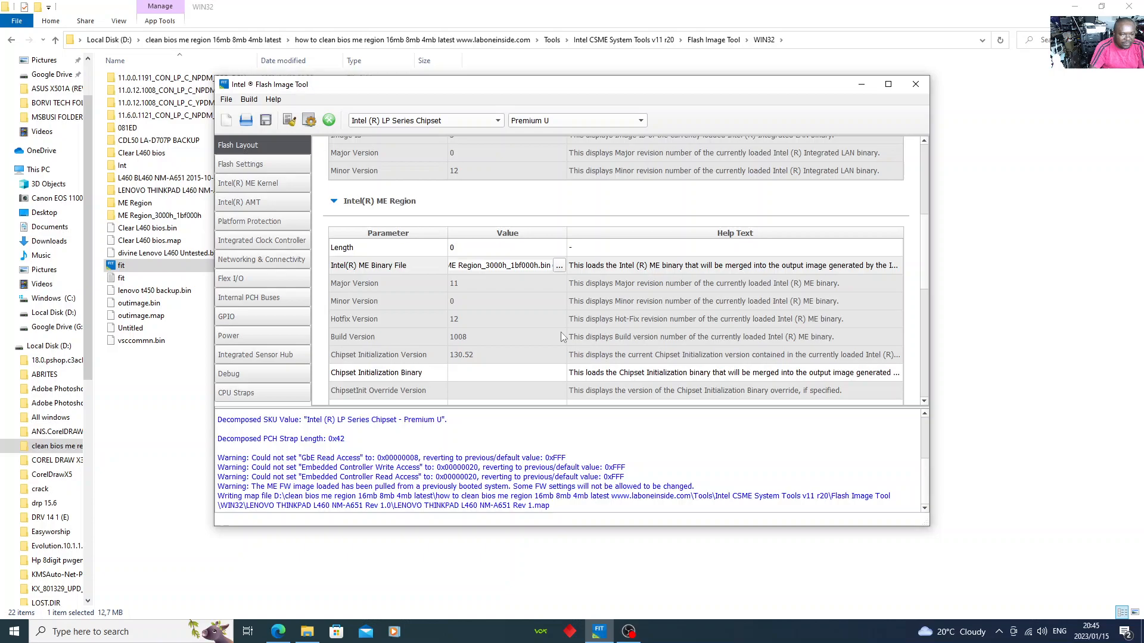
{"action": "mouse_move", "coordinate": [553, 332]}
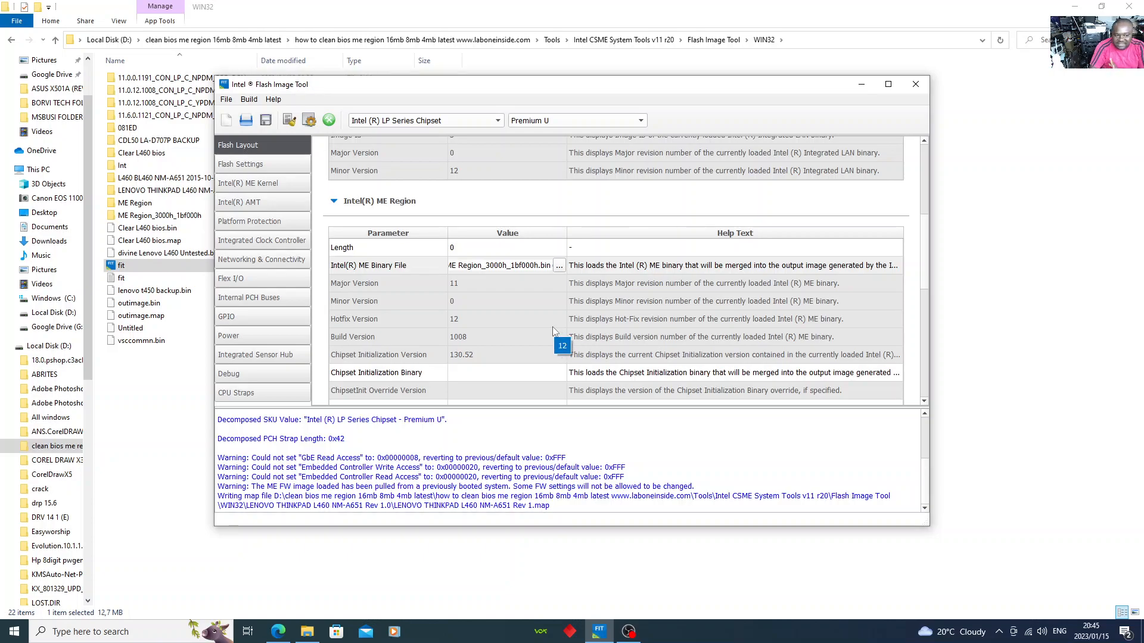
{"action": "mouse_move", "coordinate": [560, 266]}
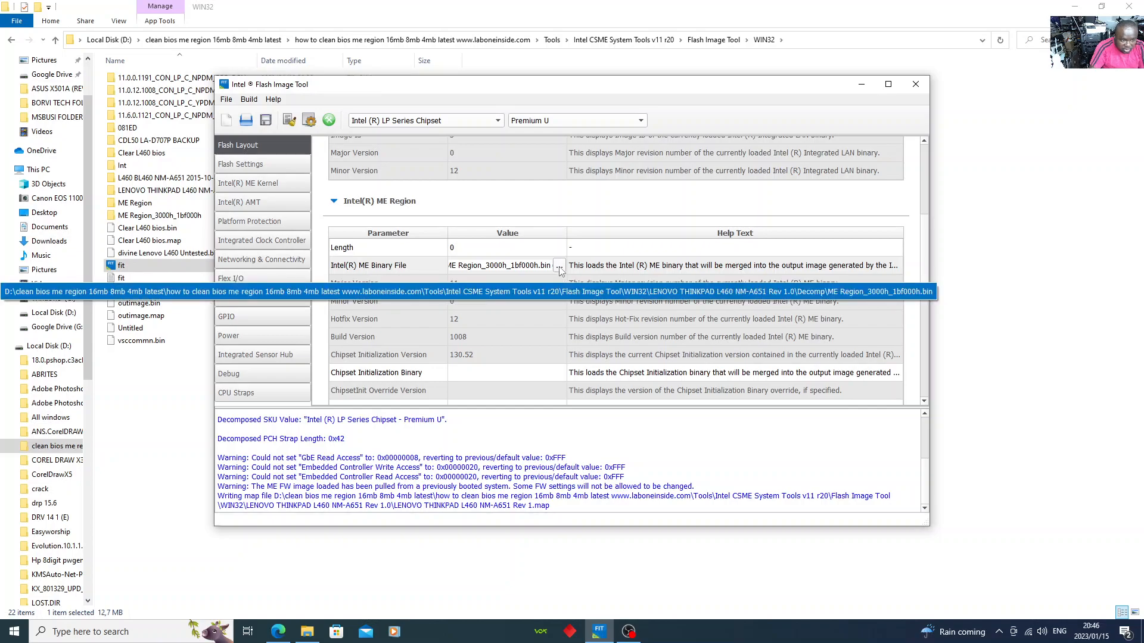
Browse for a new ME binary into ME Analyzer > Firmware Repository Pack > Intel CSME 11.0.
{"action": "left_click", "coordinate": [560, 267]}
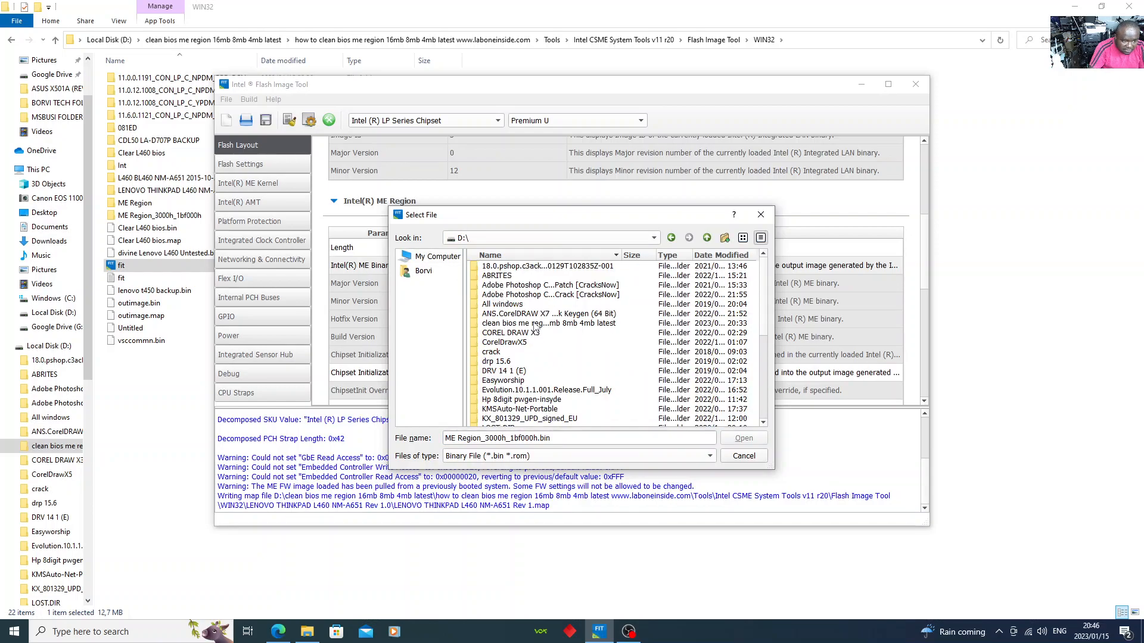
{"action": "double_click", "coordinate": [548, 323]}
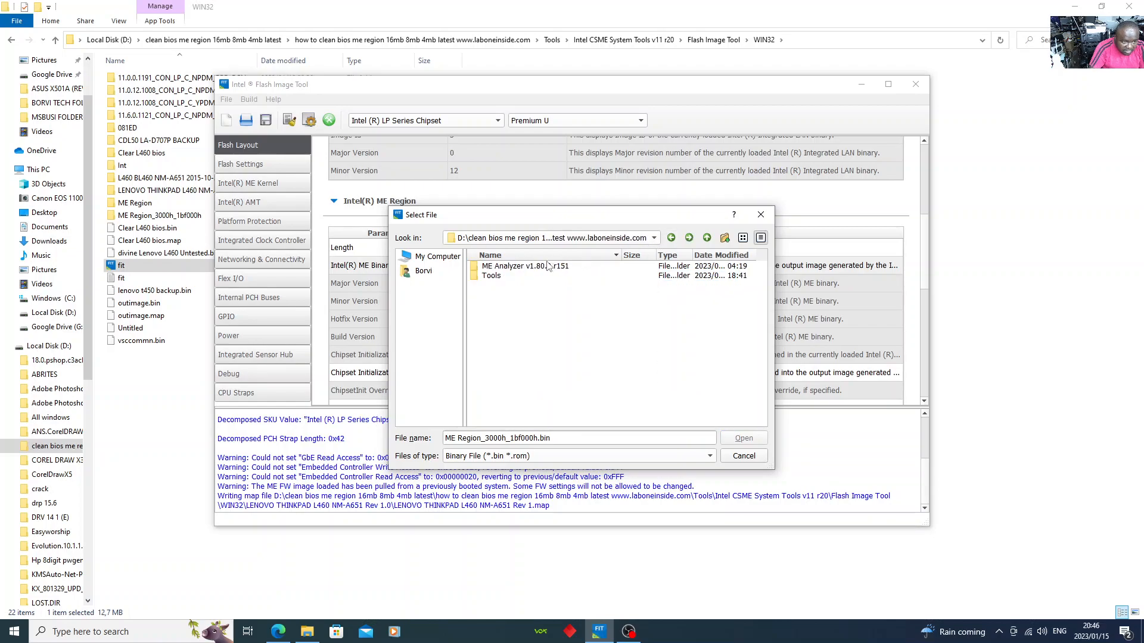
{"action": "double_click", "coordinate": [514, 265]}
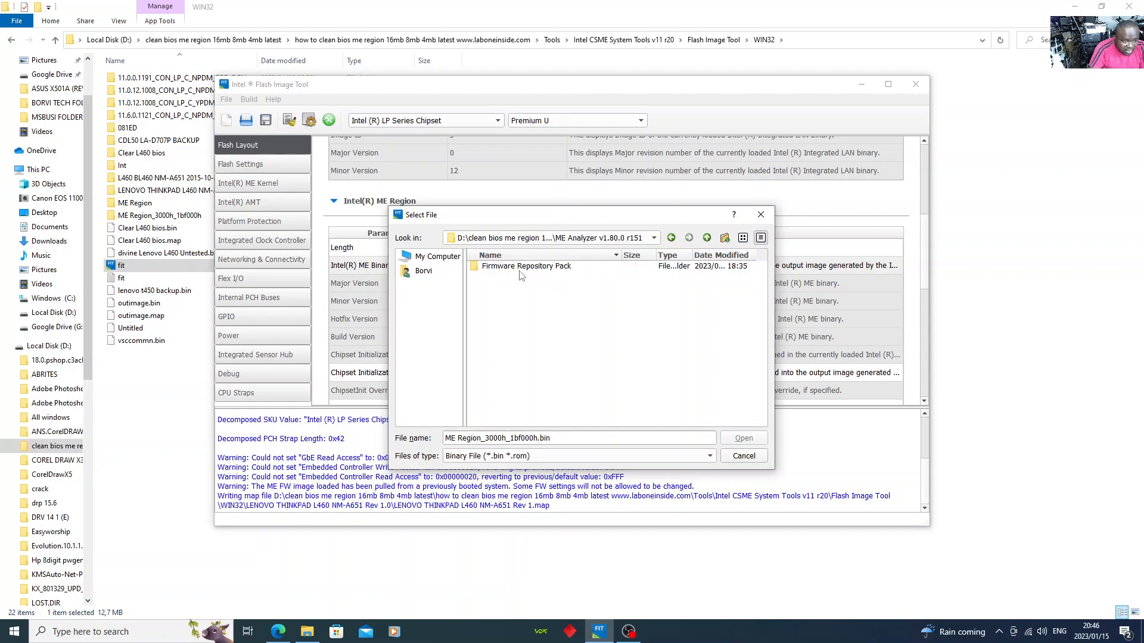
{"action": "mouse_move", "coordinate": [526, 277]}
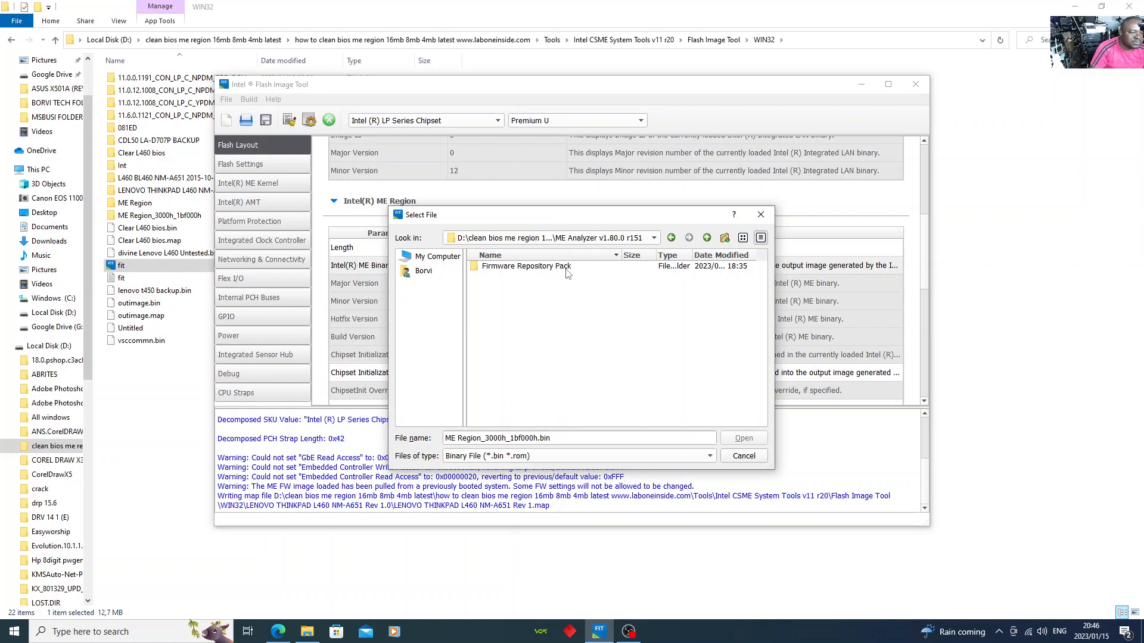
{"action": "double_click", "coordinate": [527, 266]}
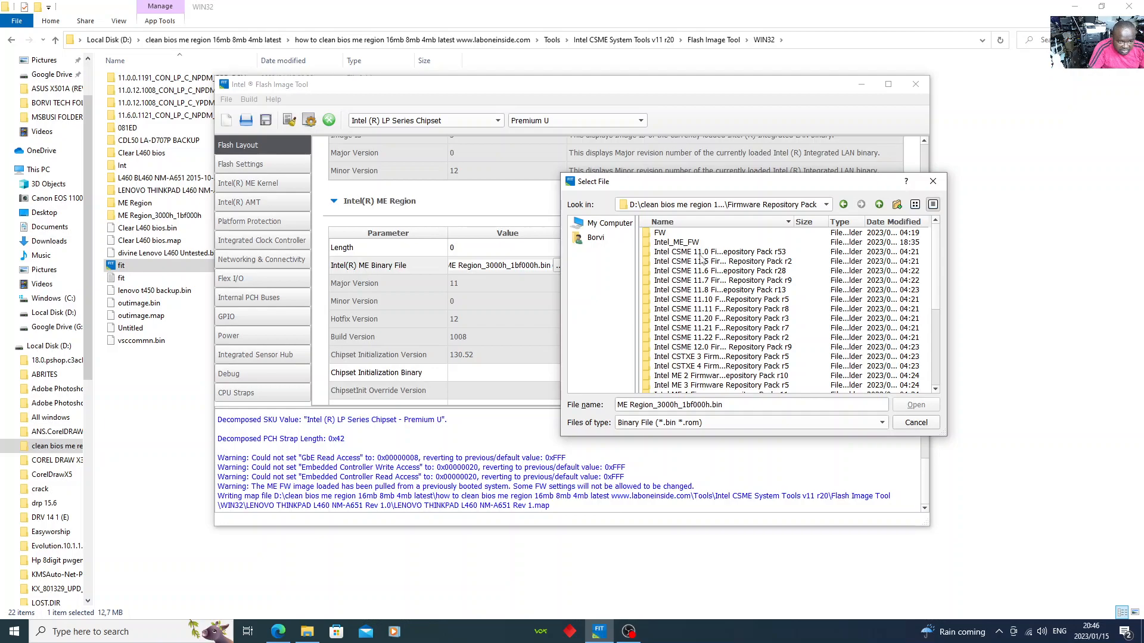
{"action": "mouse_move", "coordinate": [712, 260]}
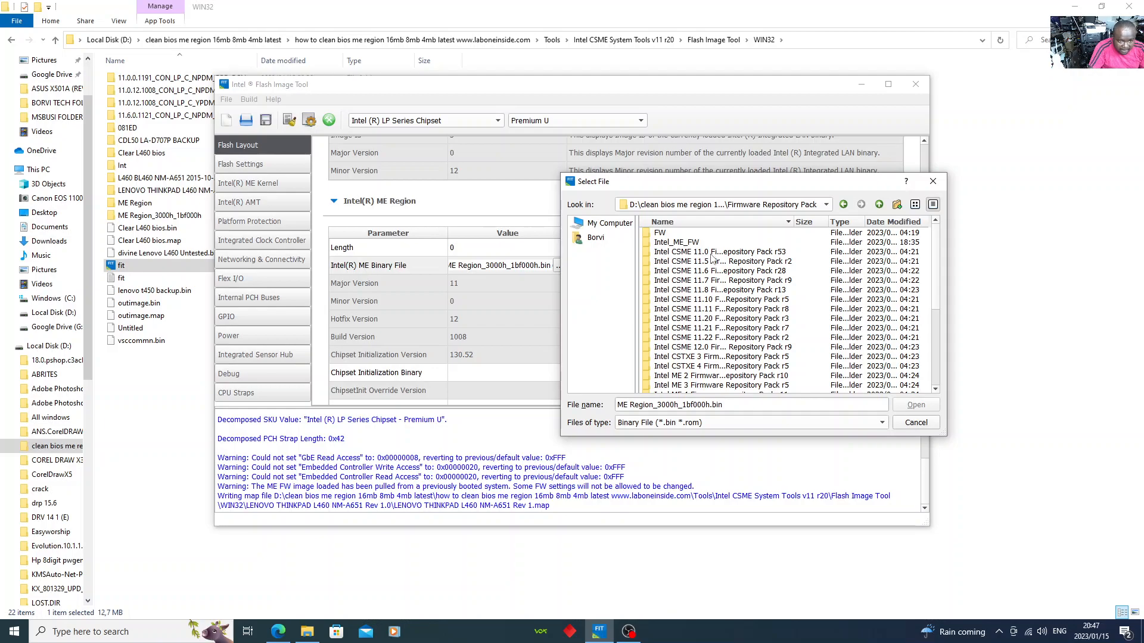
{"action": "double_click", "coordinate": [720, 252]}
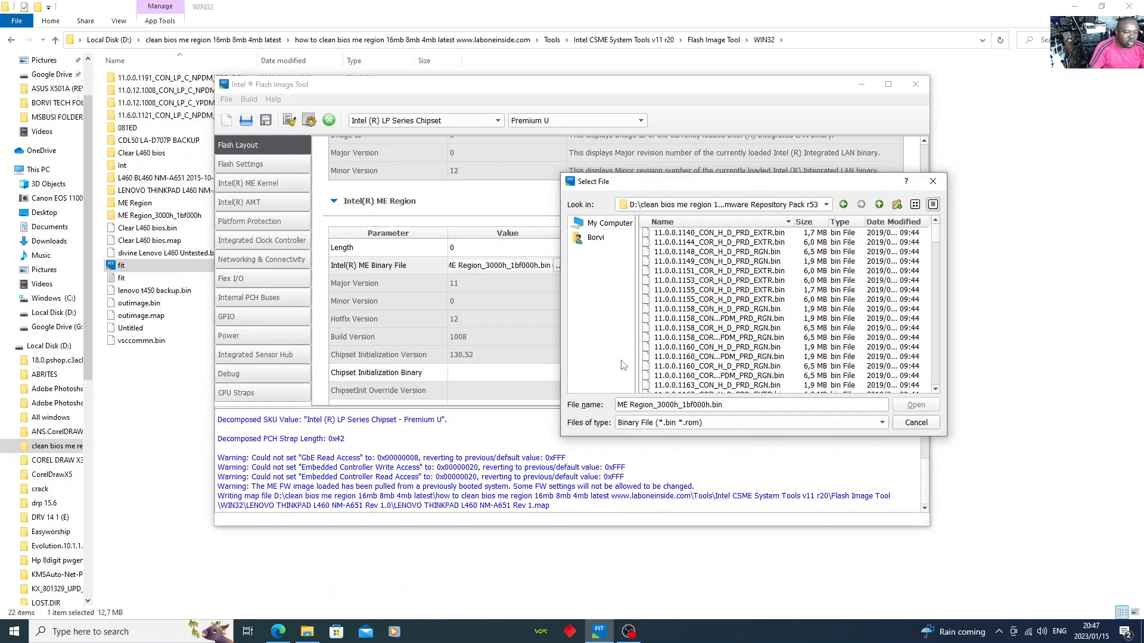
{"action": "mouse_move", "coordinate": [453, 339]}
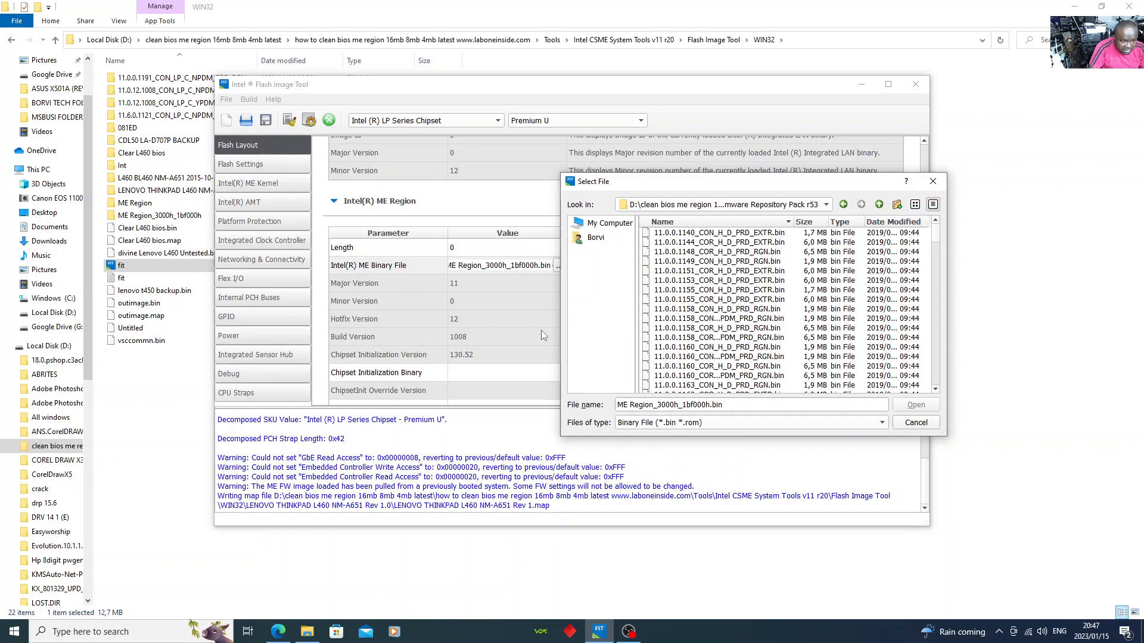
{"action": "scroll", "scroll_direction": "down", "scroll_amount": 3}
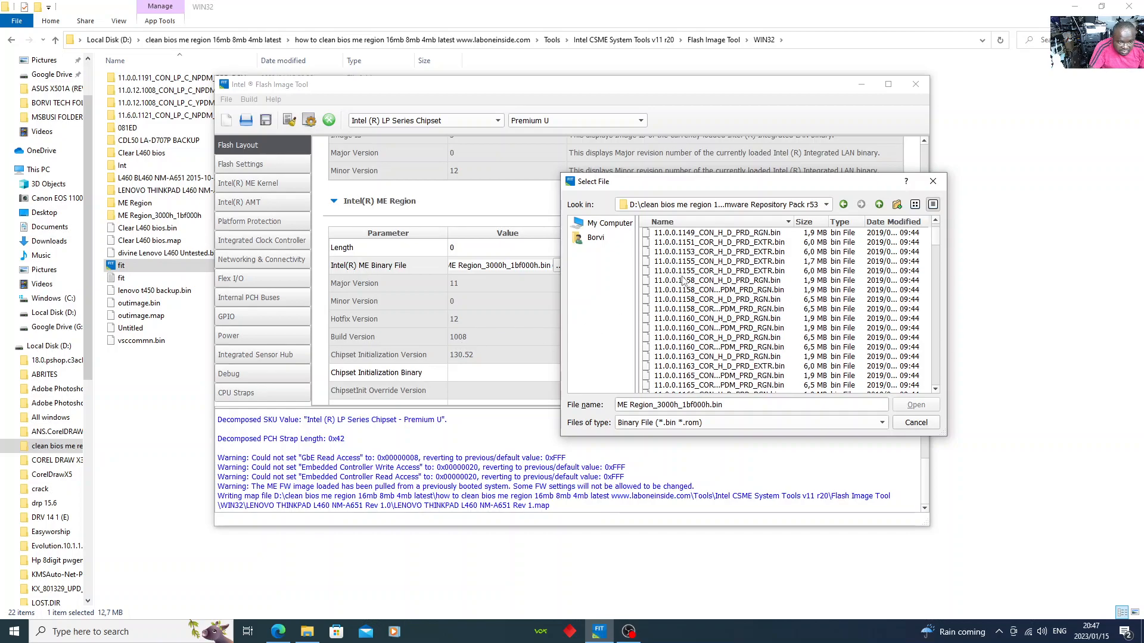
{"action": "scroll", "scroll_direction": "down", "scroll_amount": 3}
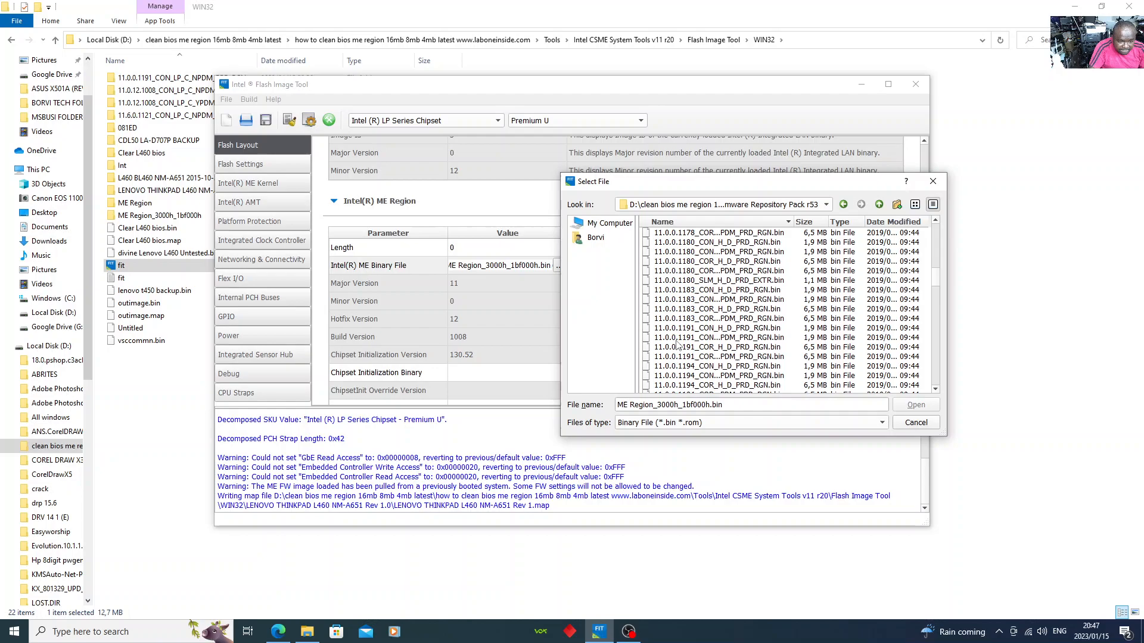
{"action": "scroll", "scroll_direction": "down", "scroll_amount": 3}
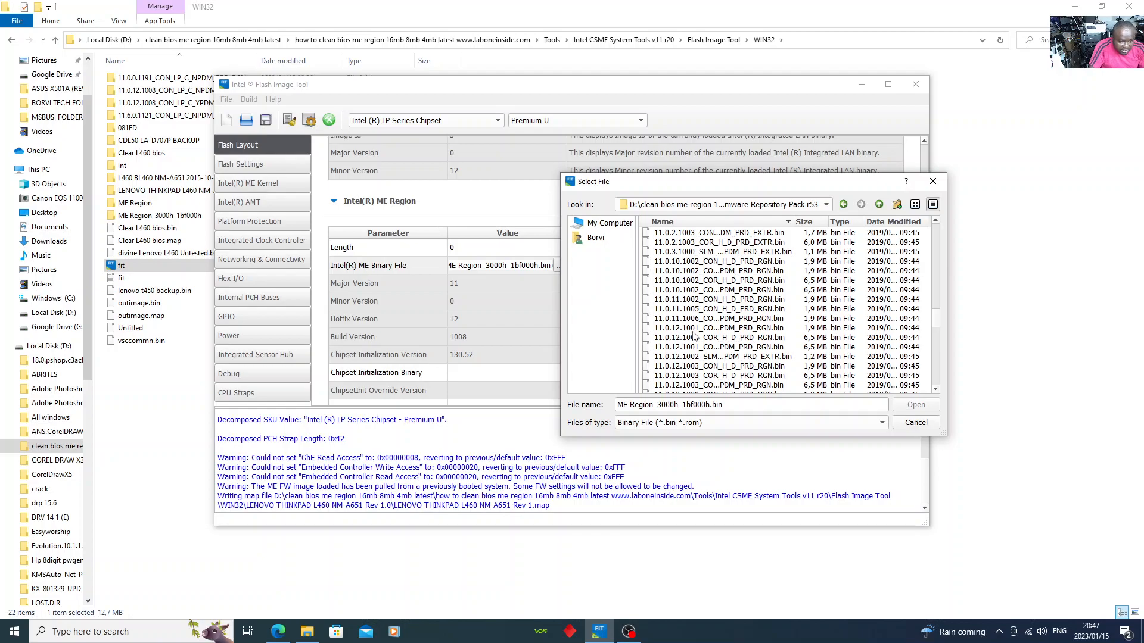
{"action": "mouse_move", "coordinate": [465, 359]}
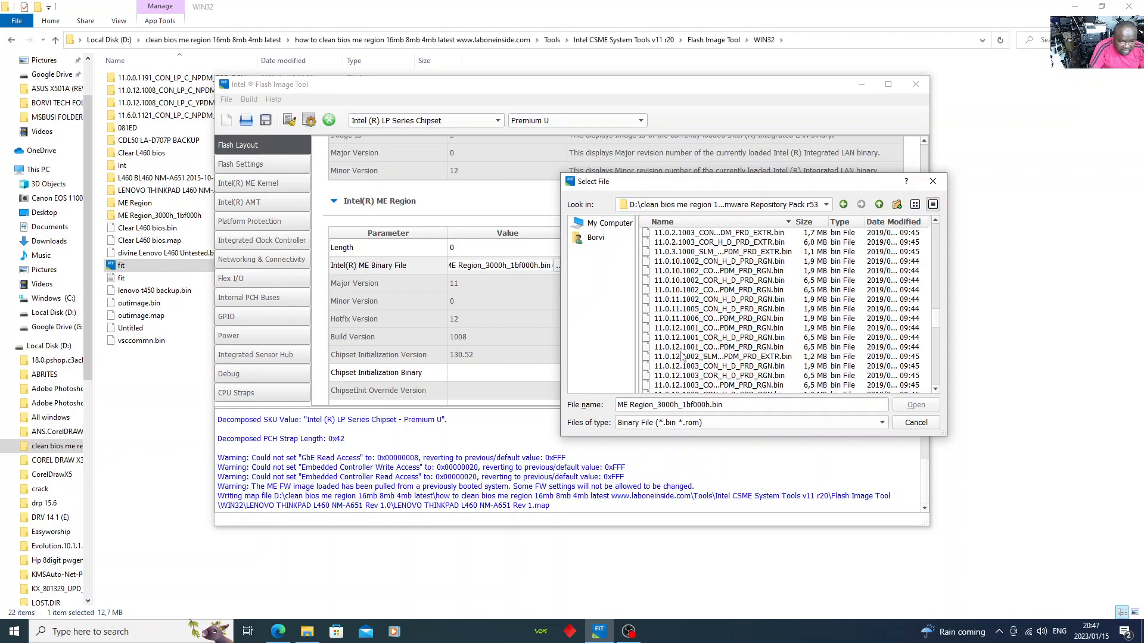
{"action": "scroll", "scroll_direction": "down", "scroll_amount": 3}
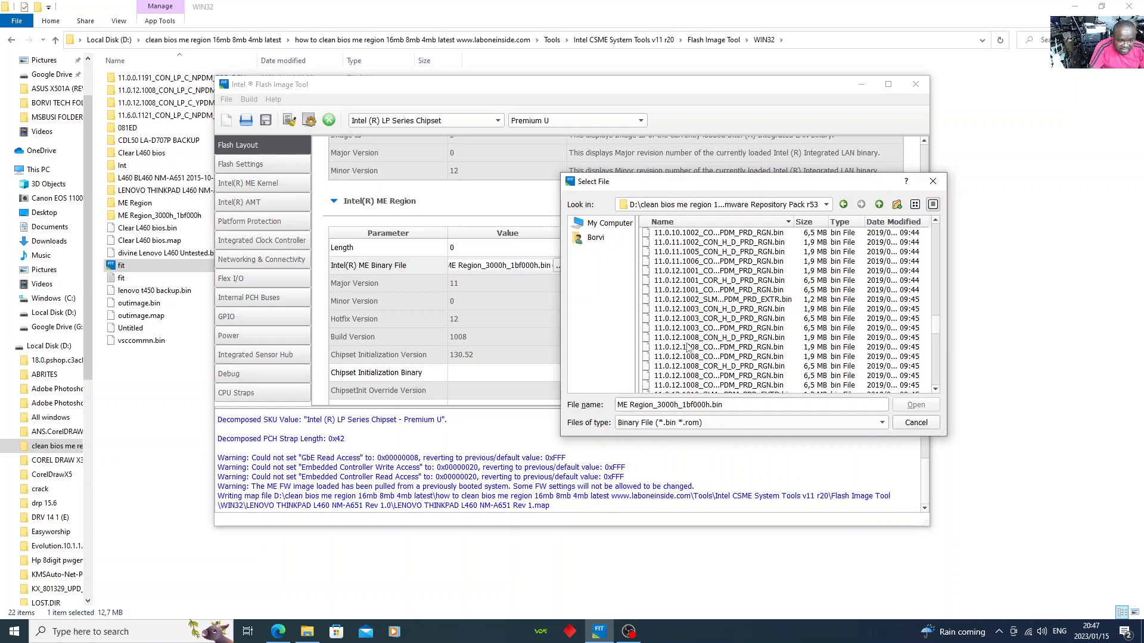
Compare the 11.0.12.1008 YPDM, NPDM and COR_H files and load 11.0.12.1008_CON_LP_C_NPDM_PRD_RGN.bin.
{"action": "left_click", "coordinate": [719, 338]}
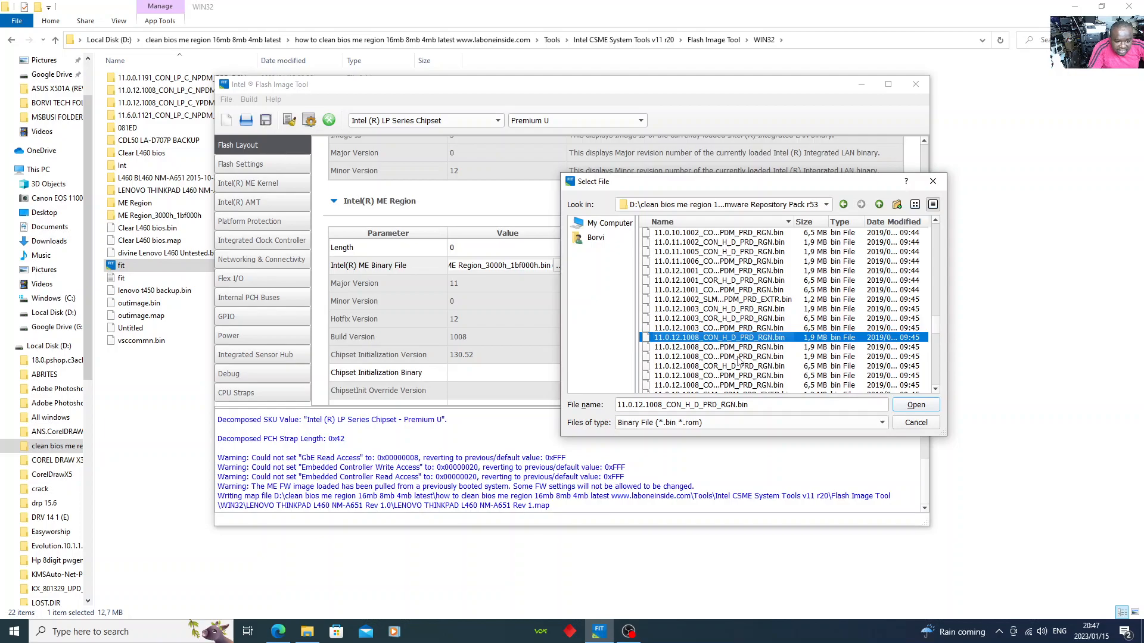
{"action": "left_click", "coordinate": [718, 356]}
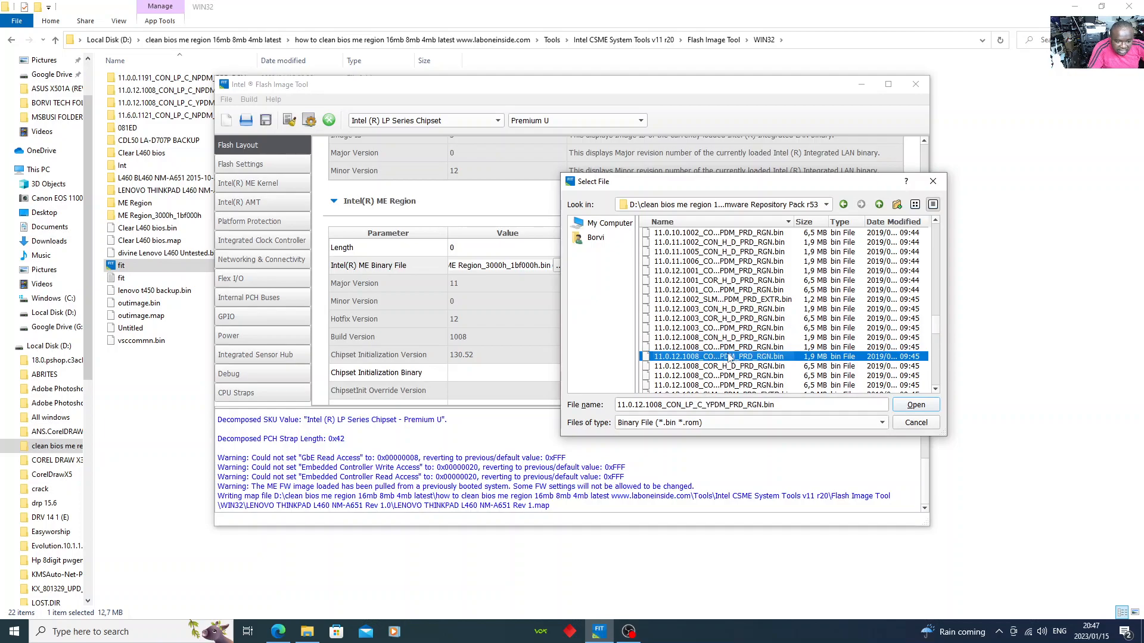
{"action": "left_click", "coordinate": [719, 347]}
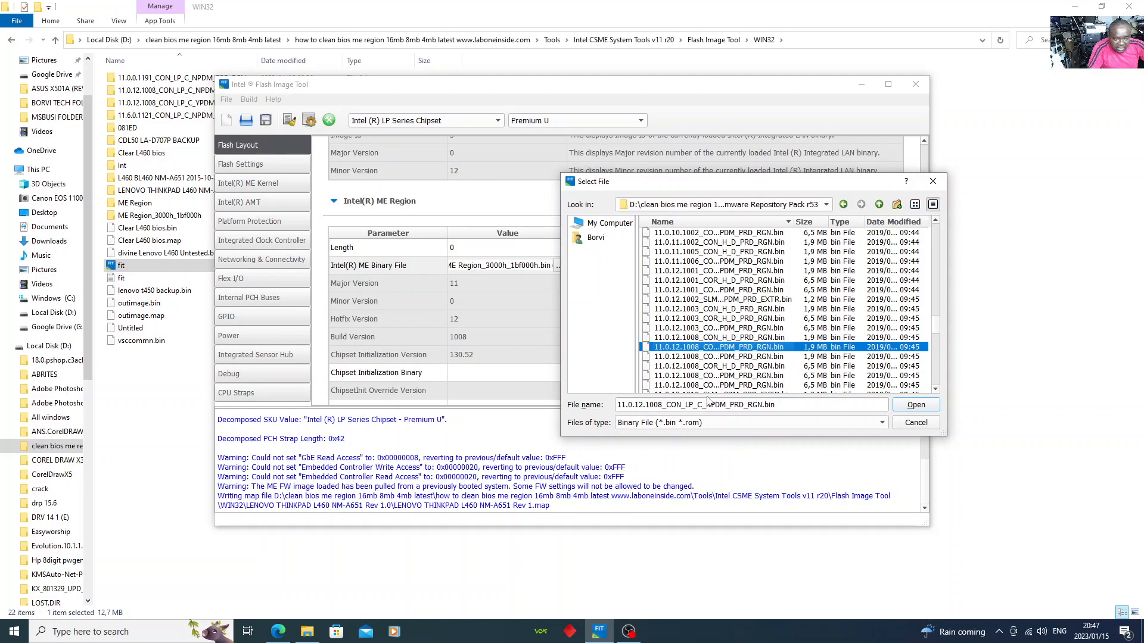
{"action": "left_click", "coordinate": [720, 357]}
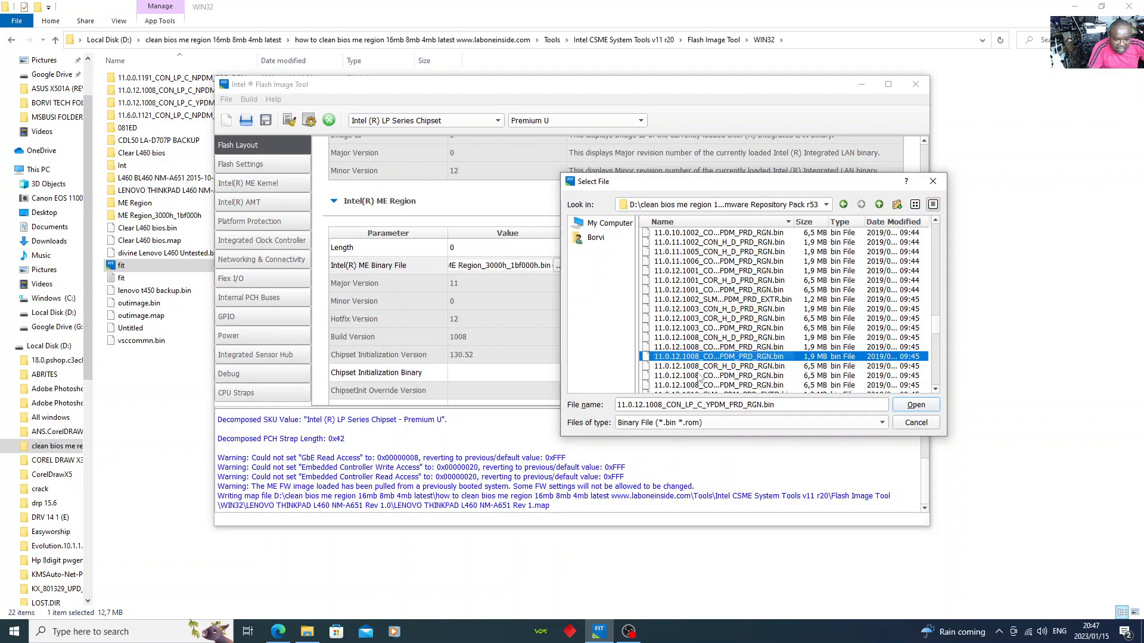
{"action": "left_click", "coordinate": [718, 347]}
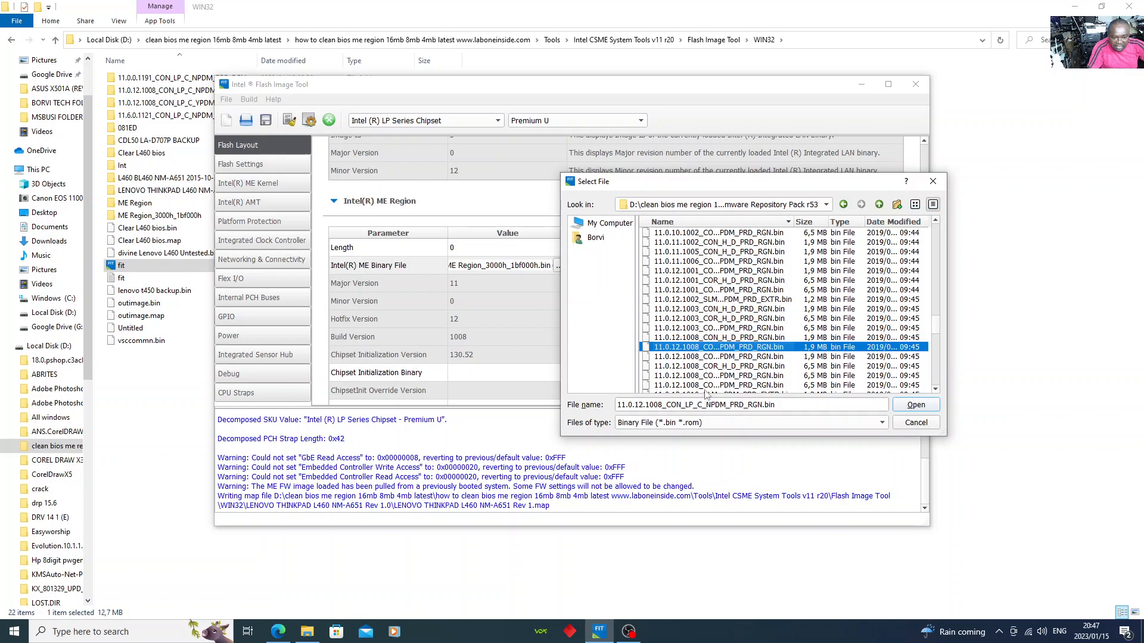
{"action": "left_click", "coordinate": [718, 366]}
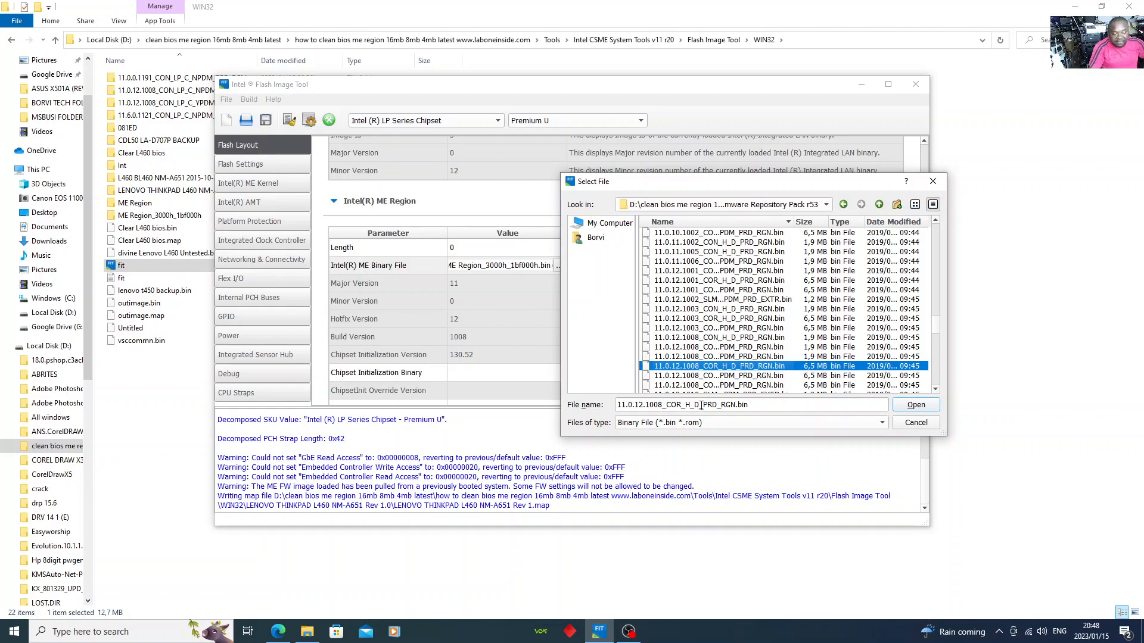
{"action": "left_click", "coordinate": [718, 357]}
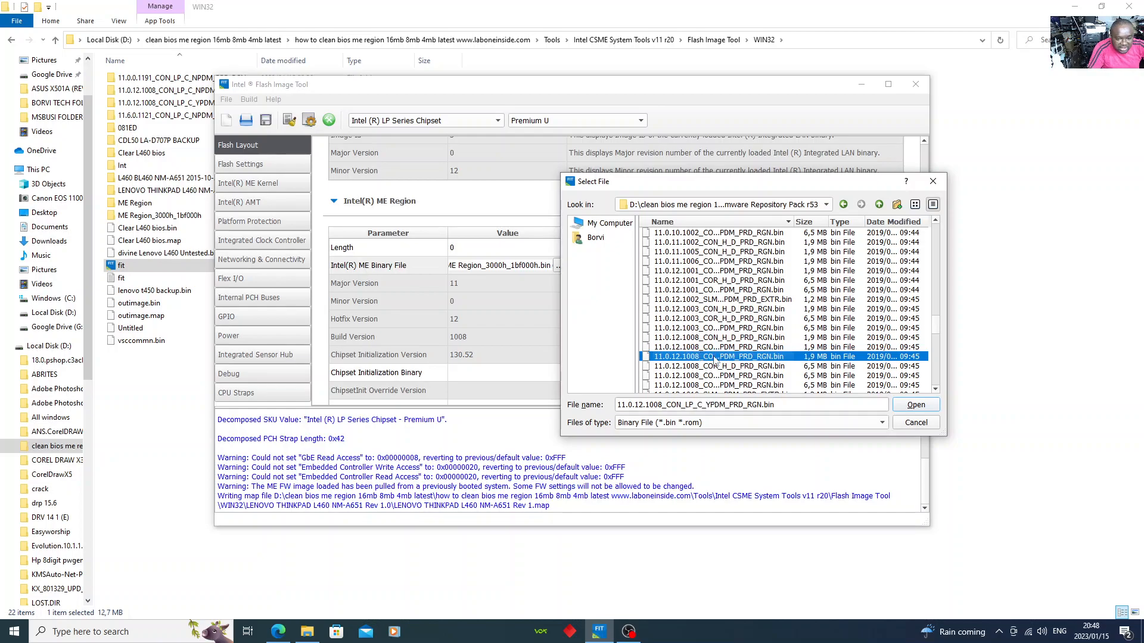
{"action": "left_click", "coordinate": [719, 347]}
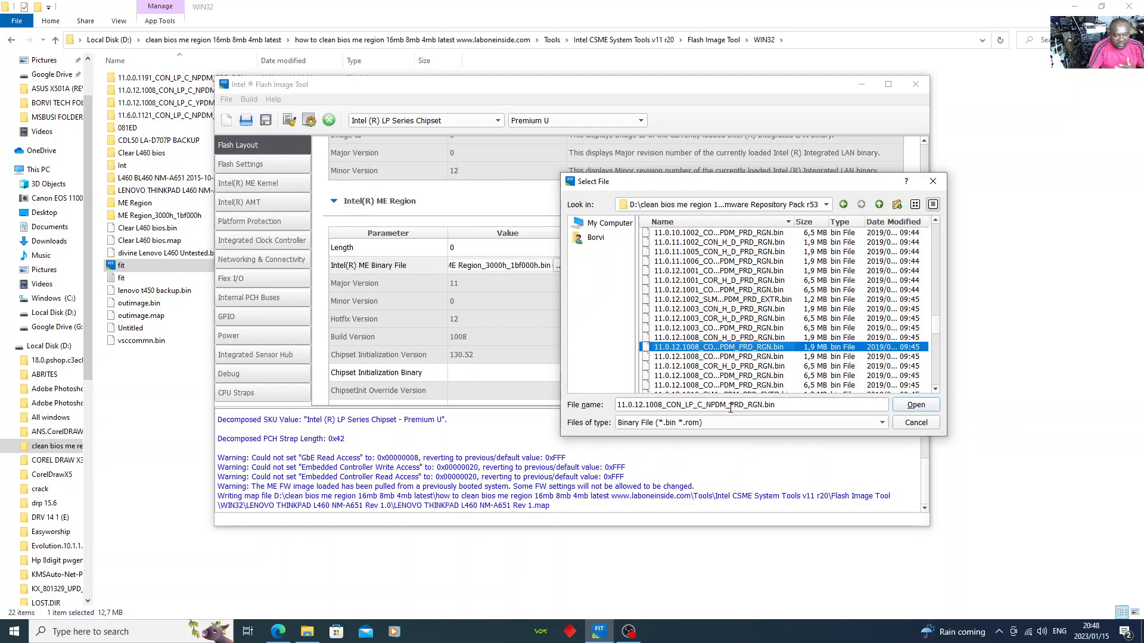
{"action": "left_click", "coordinate": [915, 422]}
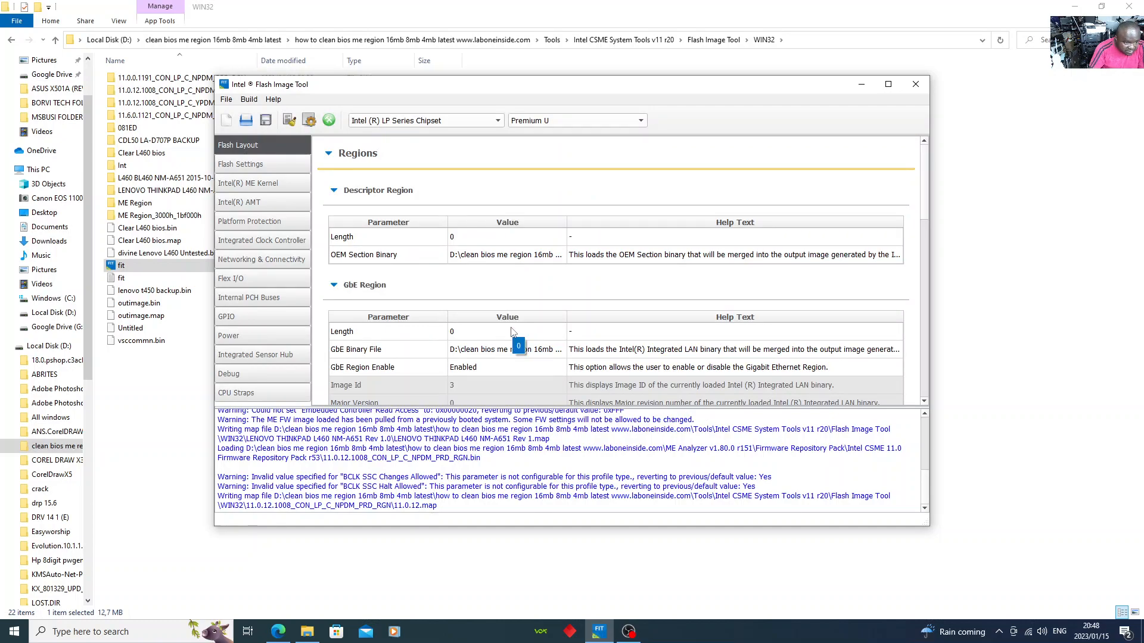
Bring up the Build menu with the clean NPDM ME firmware loaded.
{"action": "scroll", "scroll_direction": "down", "scroll_amount": 3}
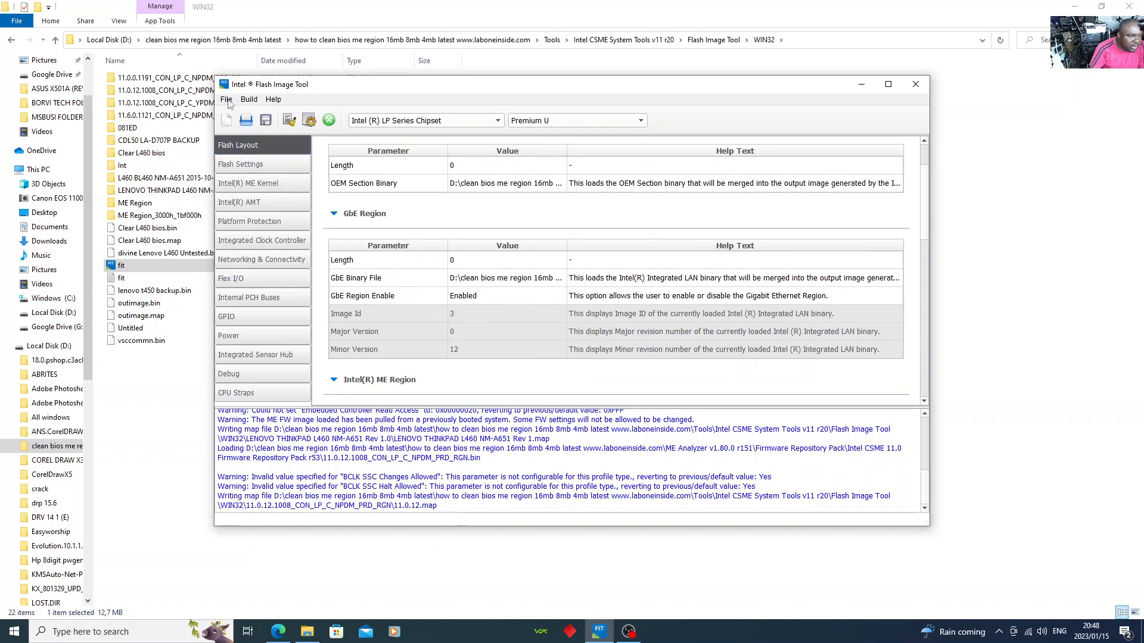
{"action": "left_click", "coordinate": [248, 99]}
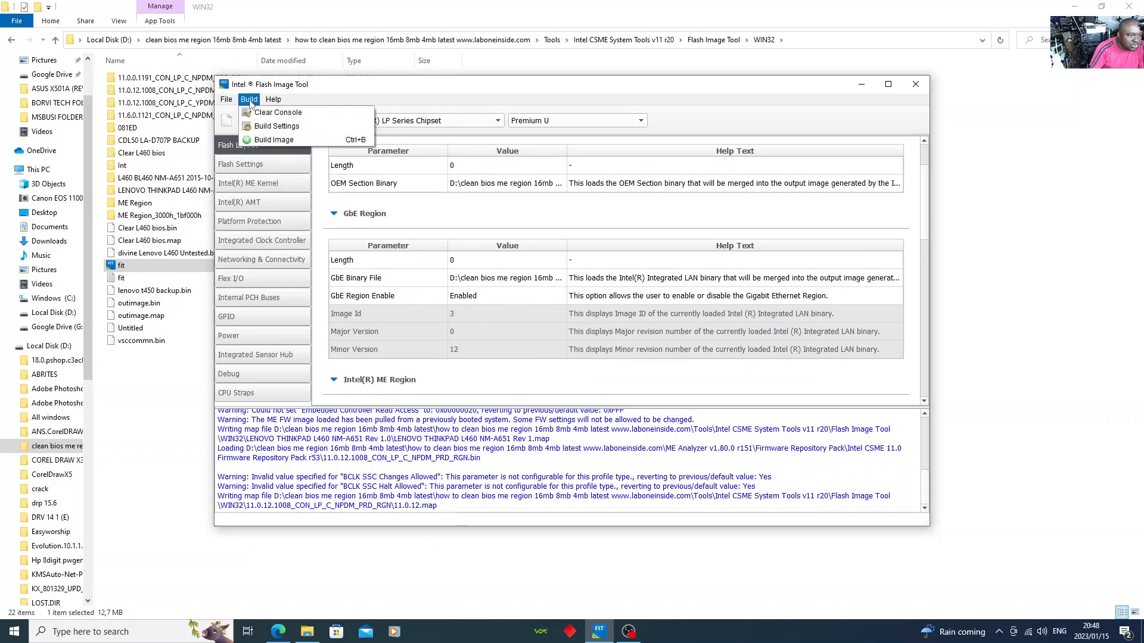
{"action": "mouse_move", "coordinate": [277, 127]}
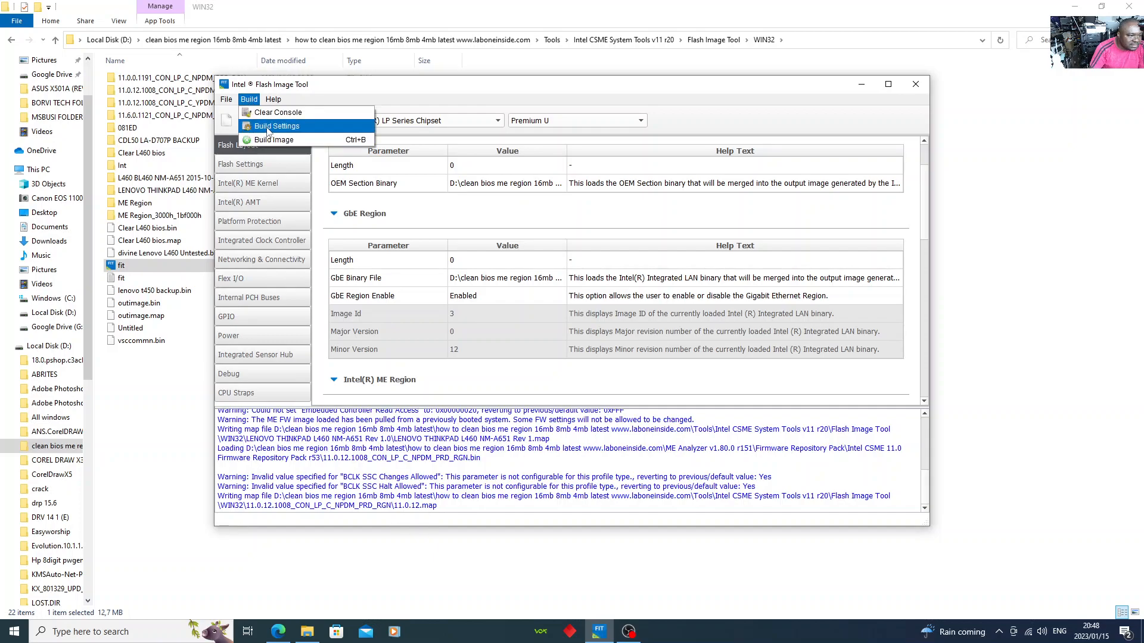
Set the build output path to outimage.bin in Desktop\LENOVO THINKPAD L460 NM-A651 Rev 1.0.
{"action": "left_click", "coordinate": [276, 126]}
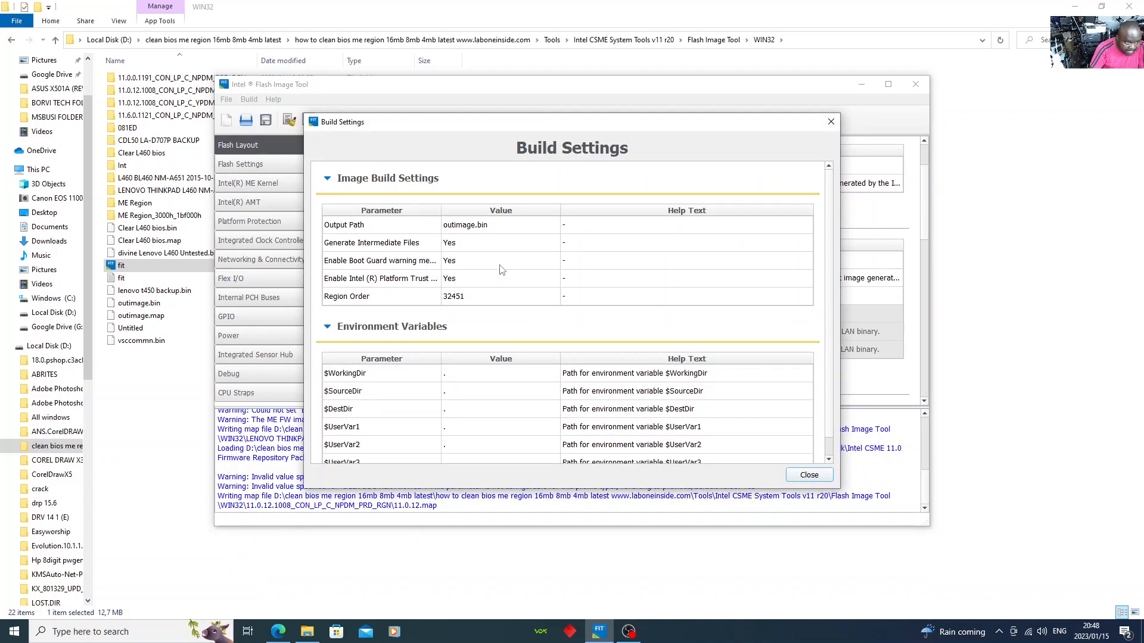
{"action": "mouse_move", "coordinate": [558, 230]}
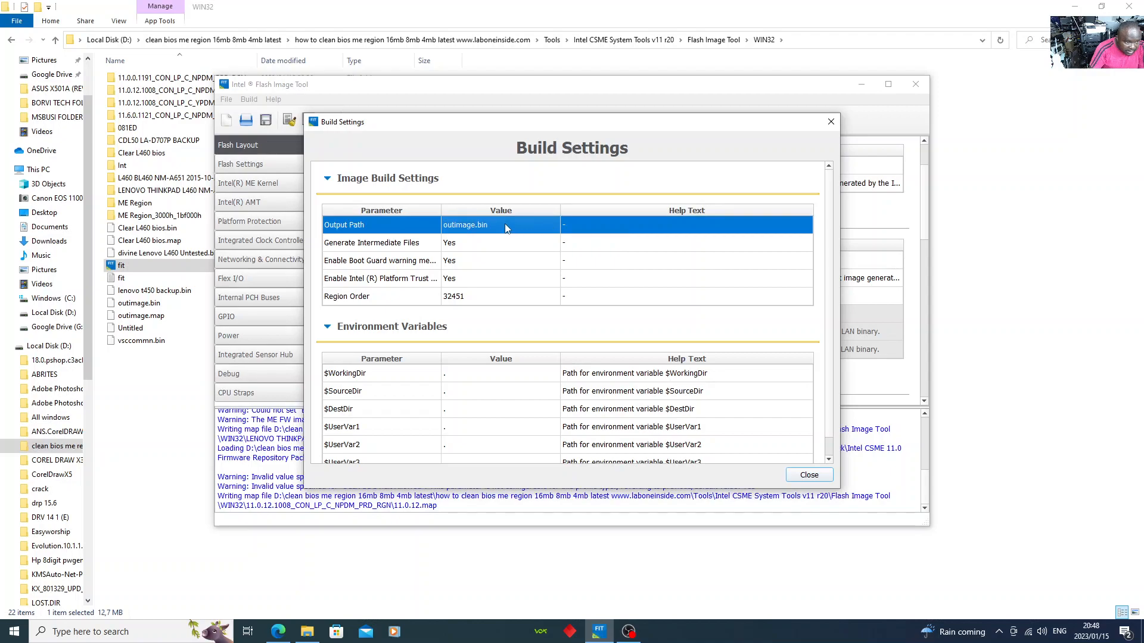
{"action": "left_click", "coordinate": [550, 225]}
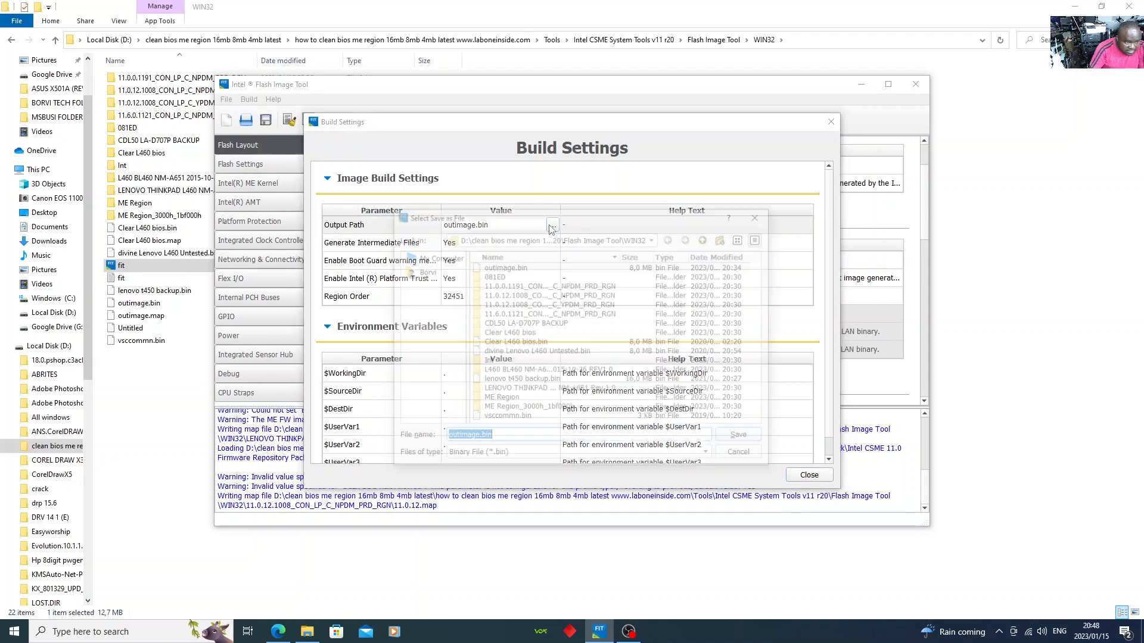
{"action": "left_click", "coordinate": [553, 226]}
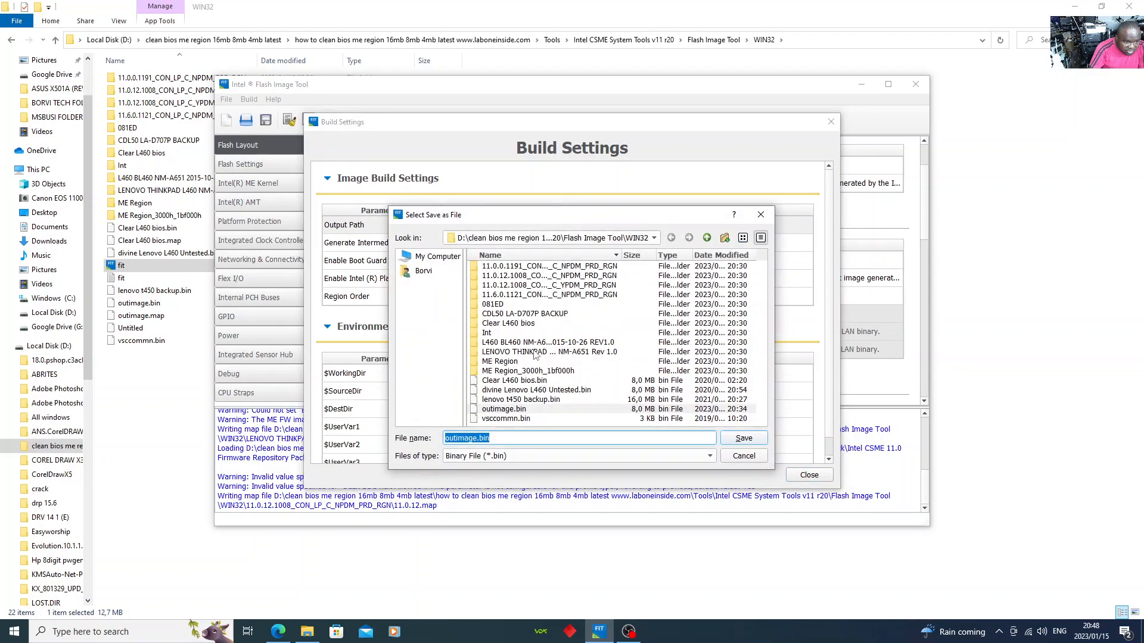
{"action": "left_click", "coordinate": [424, 272]}
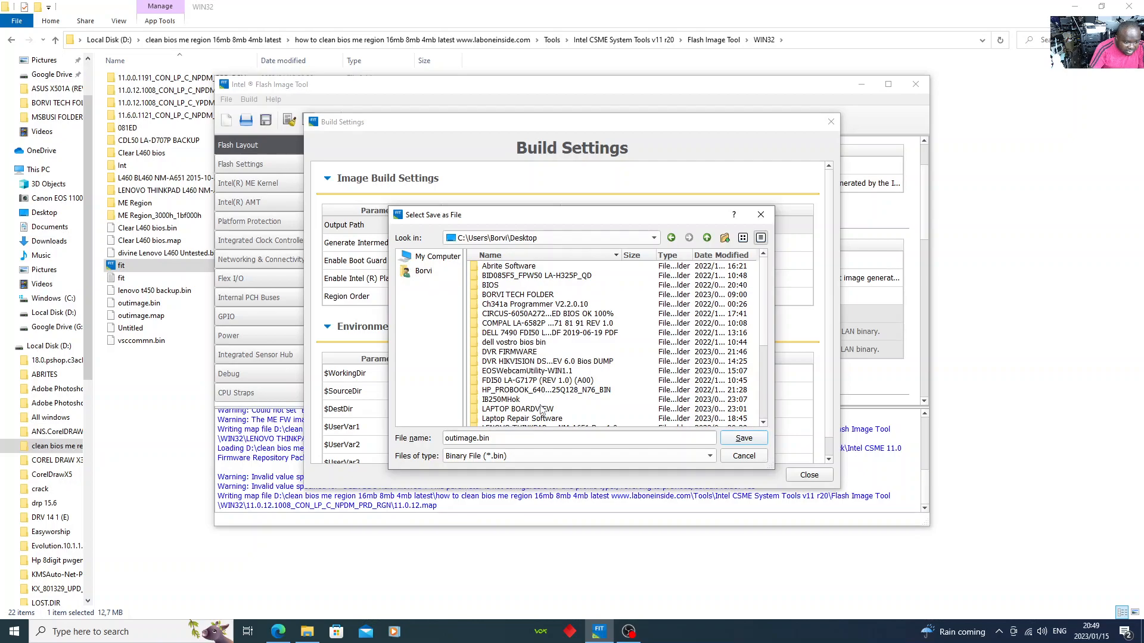
{"action": "scroll", "scroll_direction": "down", "scroll_amount": 3}
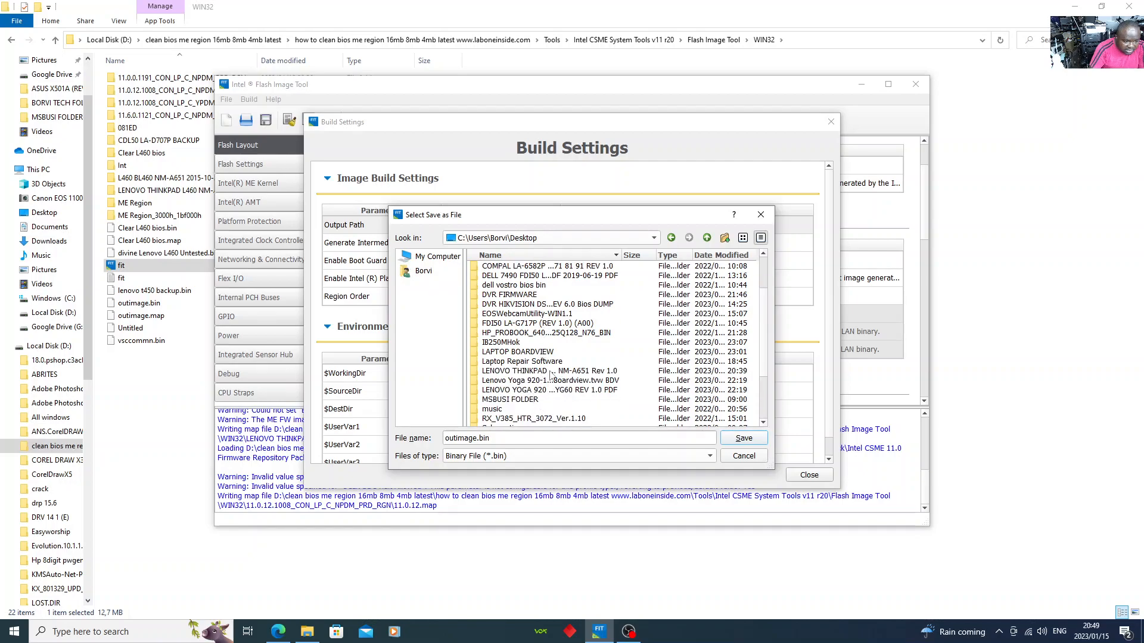
{"action": "double_click", "coordinate": [547, 371]}
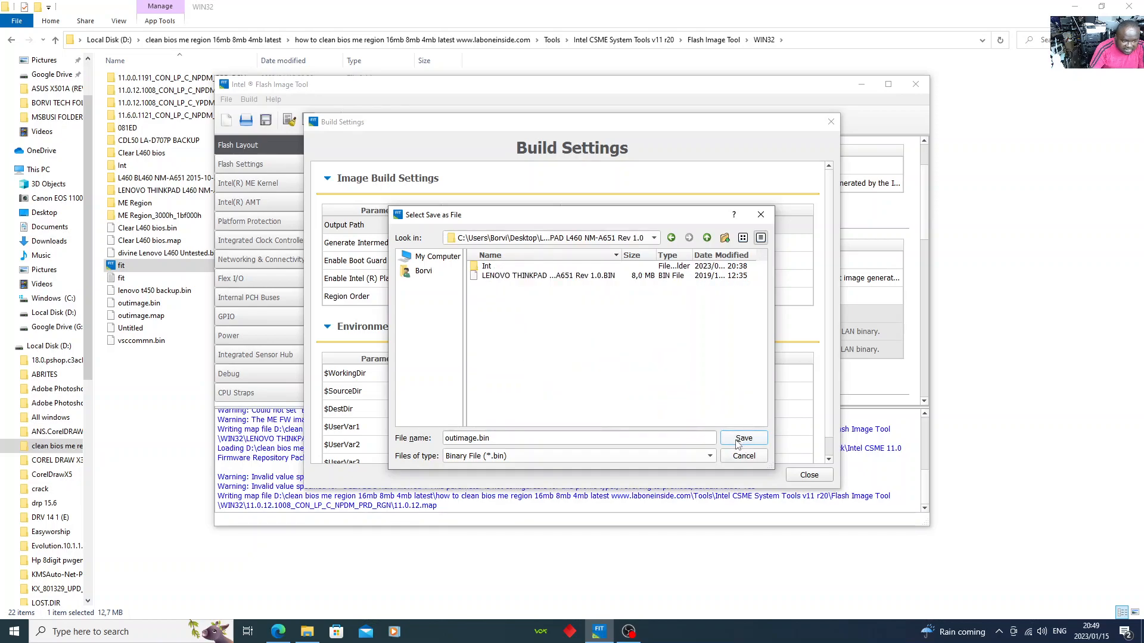
{"action": "left_click", "coordinate": [743, 438]}
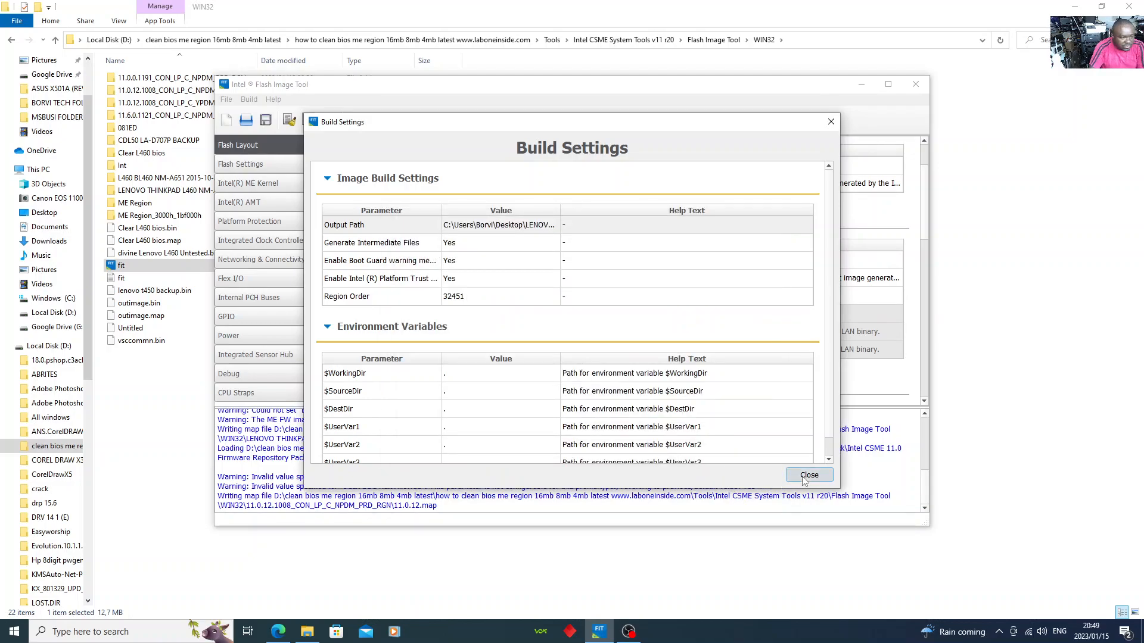
Build the full flash image to outimage.bin, accepting the Boot Guard disabled warning.
{"action": "left_click", "coordinate": [809, 474]}
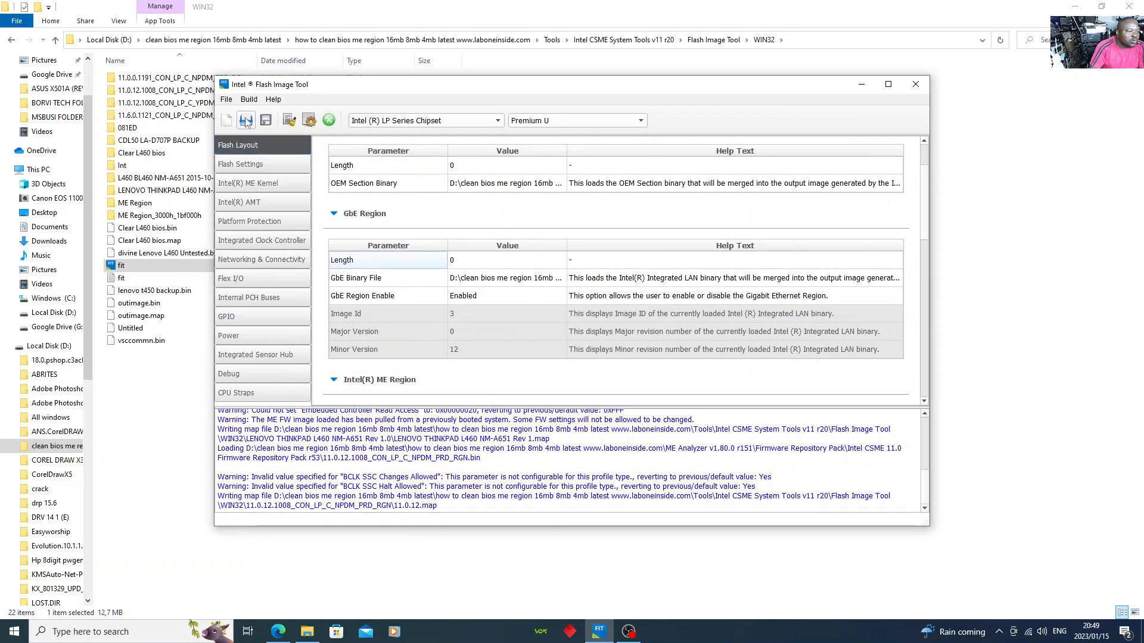
{"action": "left_click", "coordinate": [249, 99]}
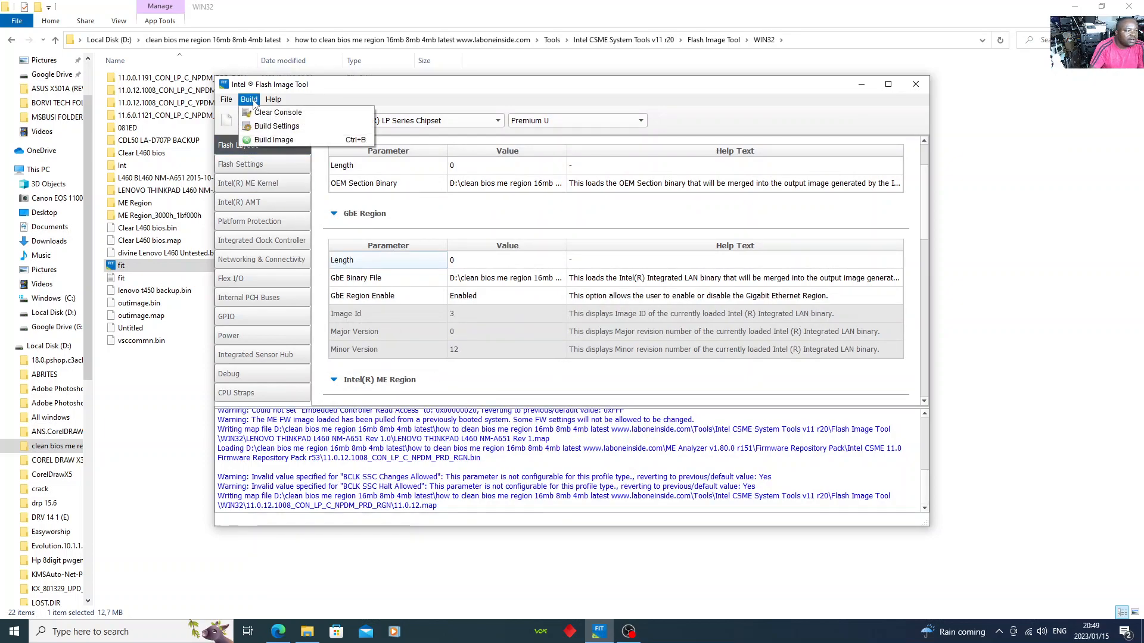
{"action": "mouse_move", "coordinate": [273, 139]}
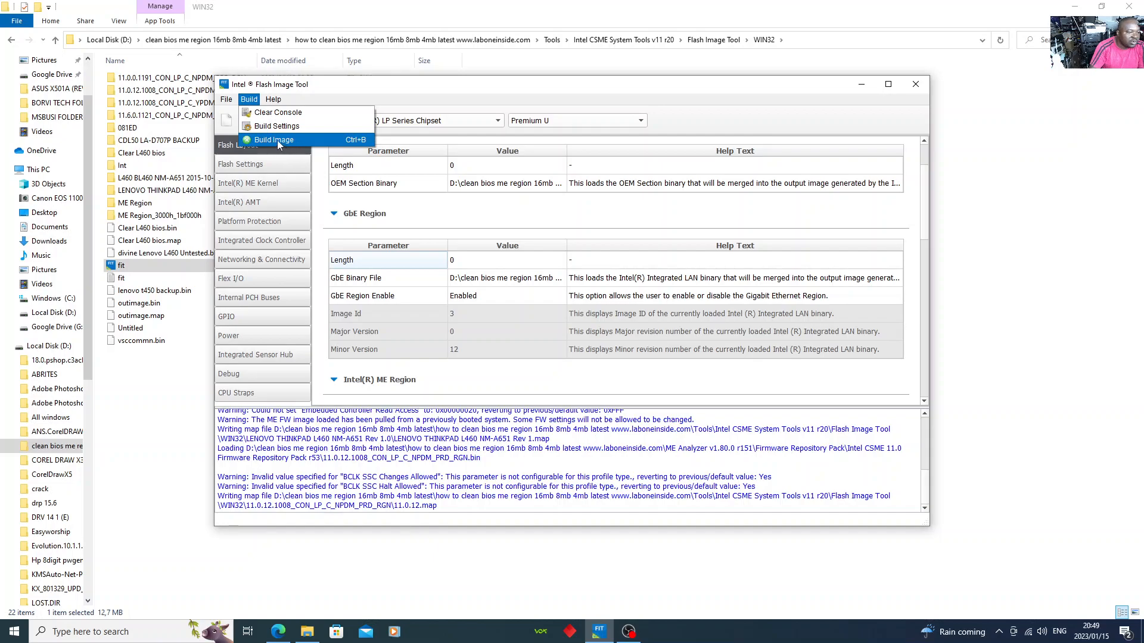
{"action": "left_click", "coordinate": [271, 140]}
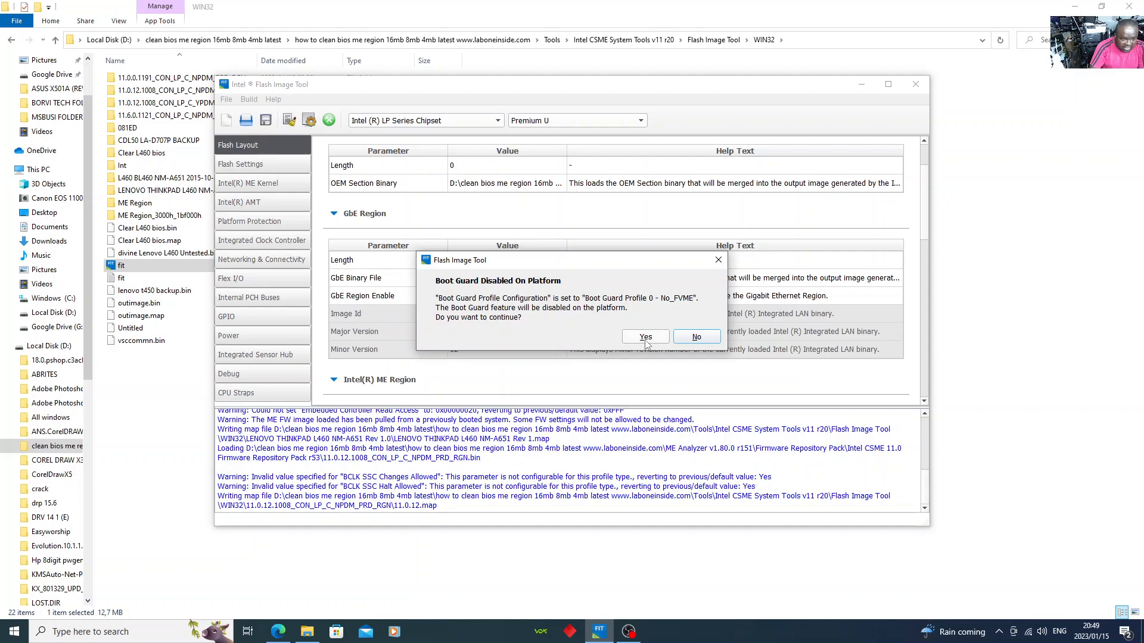
{"action": "left_click", "coordinate": [644, 336]}
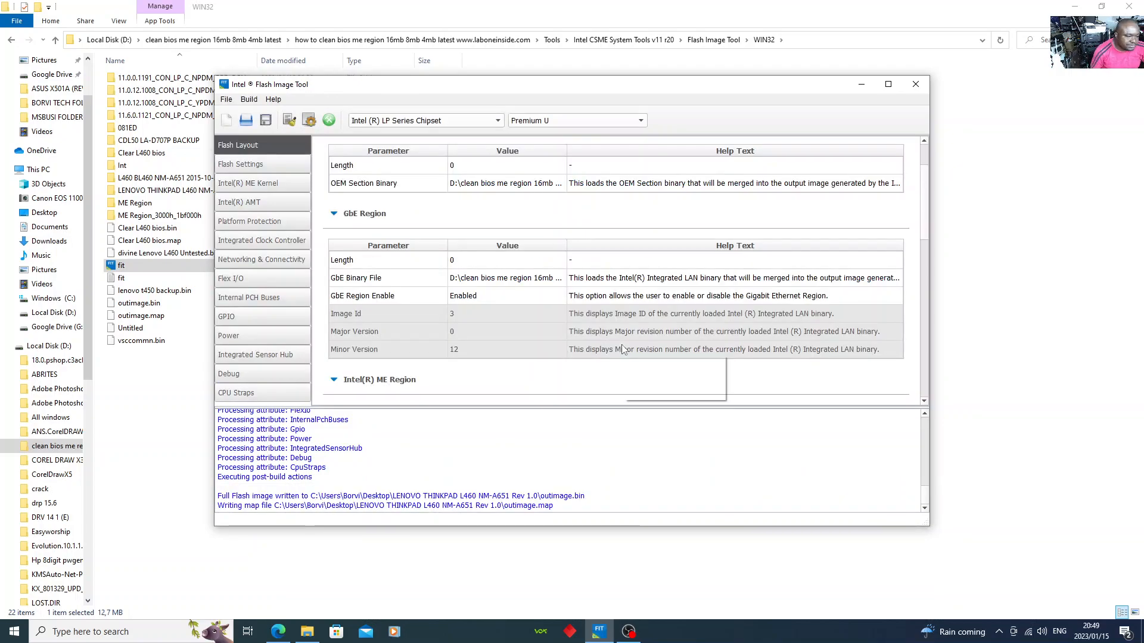
{"action": "mouse_move", "coordinate": [624, 350]}
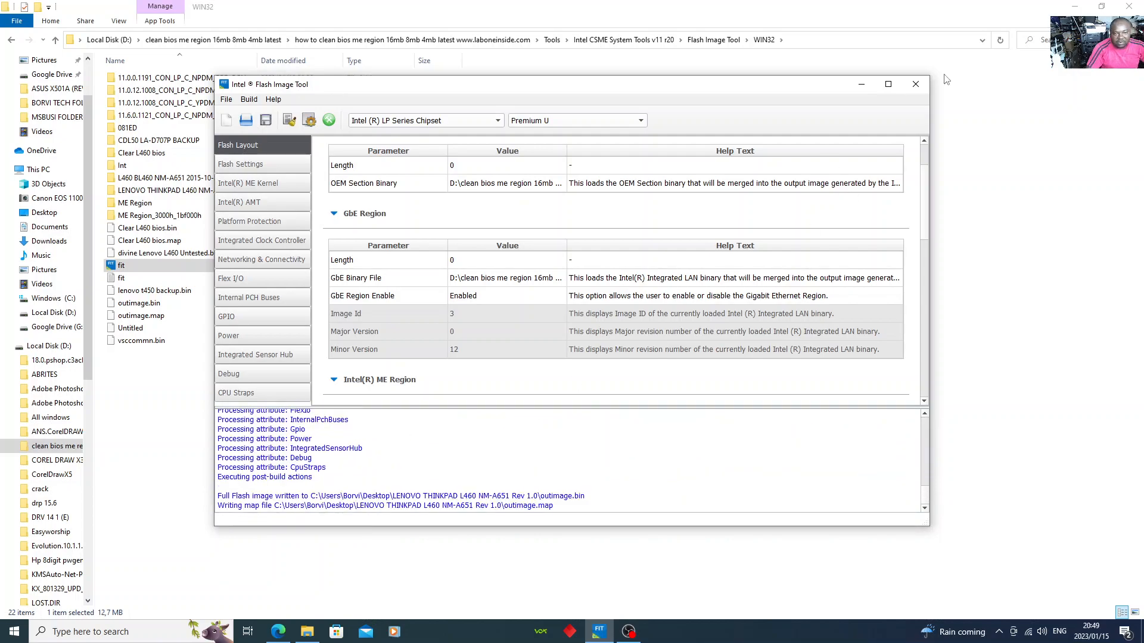
Close Flash Image Tool discarding the unsaved Untitled.xml project and return to File Explorer.
{"action": "left_click", "coordinate": [916, 83]}
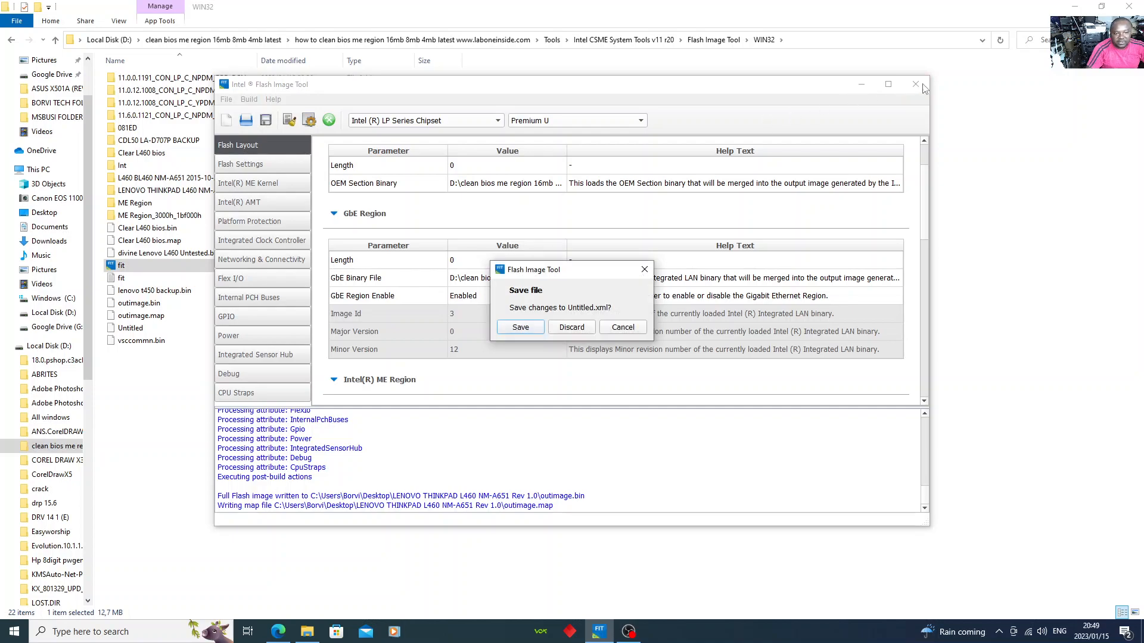
{"action": "mouse_move", "coordinate": [579, 332]}
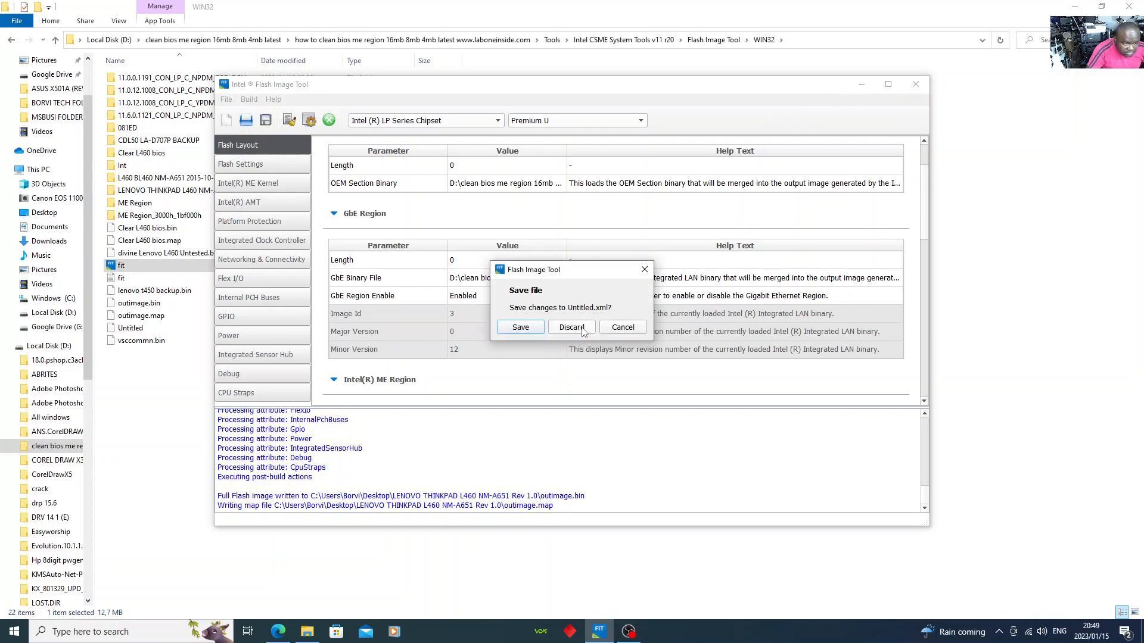
{"action": "left_click", "coordinate": [572, 327]}
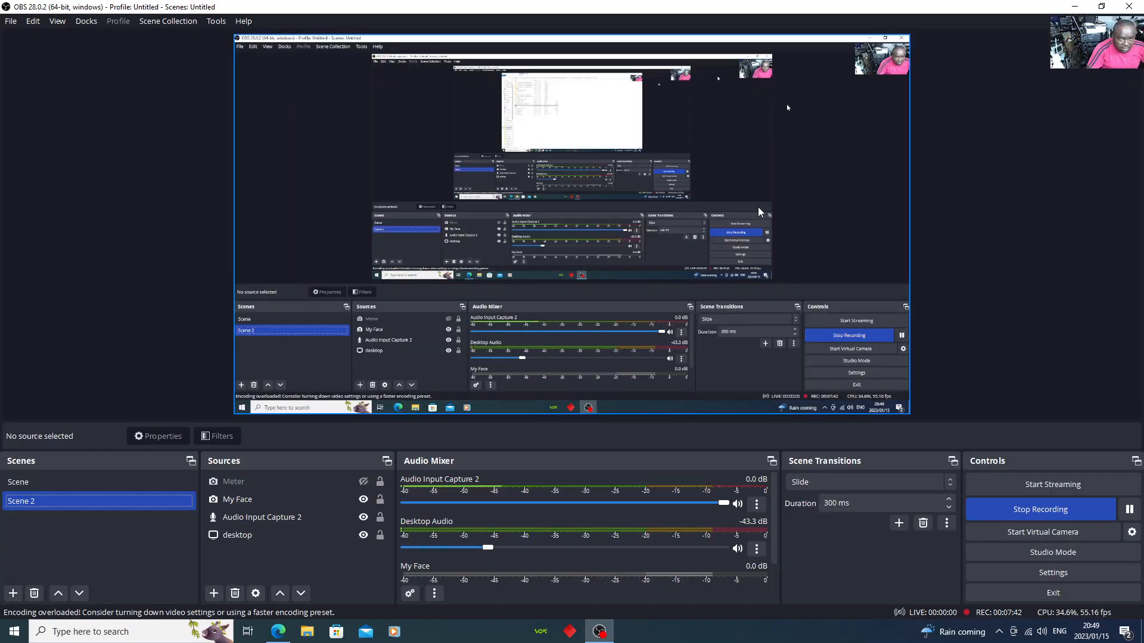
{"action": "left_click", "coordinate": [306, 632]}
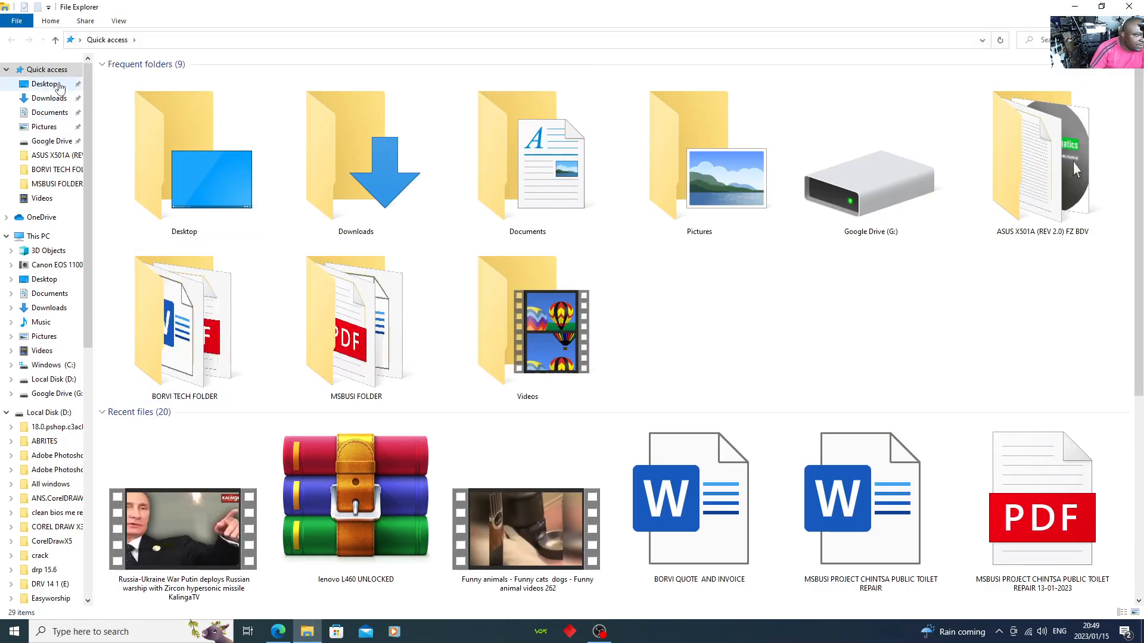
Rename outimage.bin in the Desktop LENOVO THINKPAD L460 folder to 'Clean Me L460.bin'.
{"action": "left_click", "coordinate": [42, 84]}
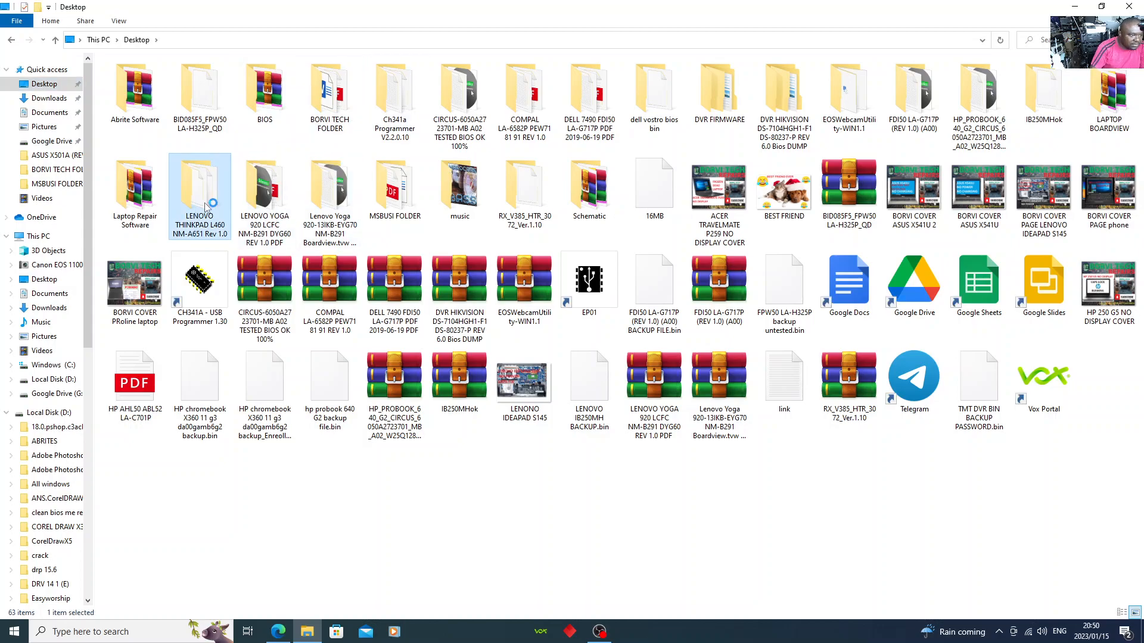
{"action": "double_click", "coordinate": [200, 185]}
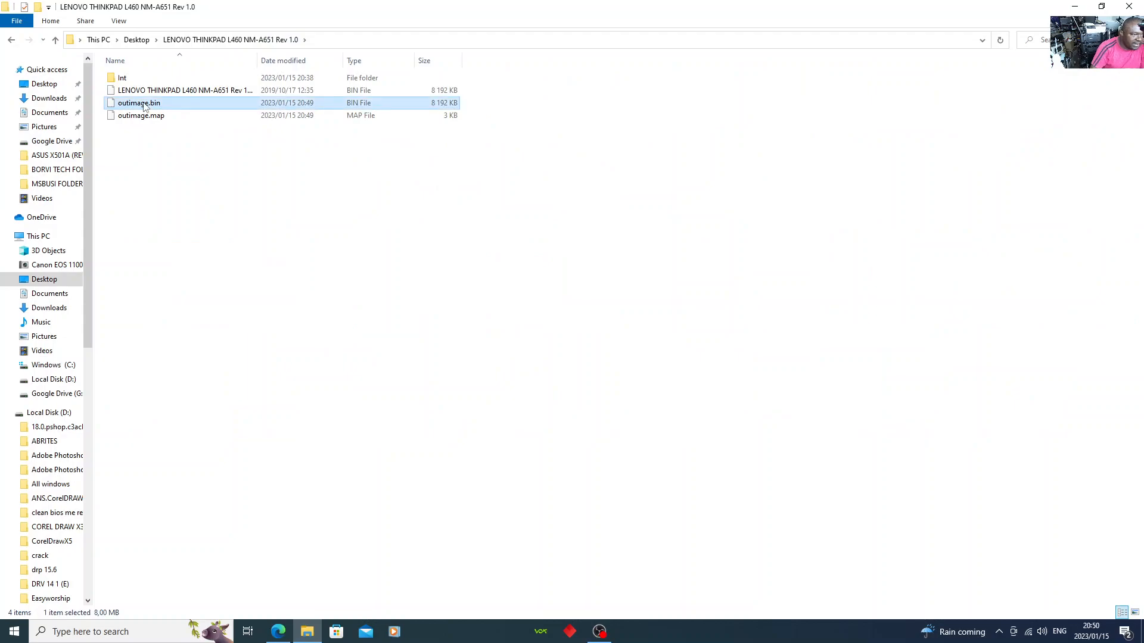
{"action": "mouse_move", "coordinate": [181, 254]}
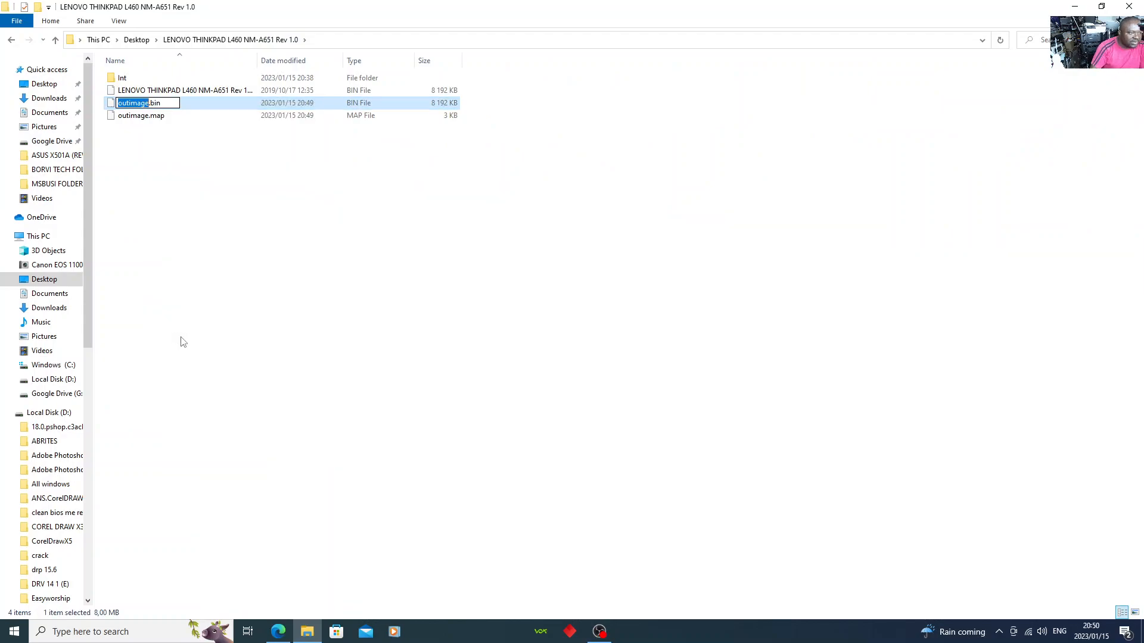
{"action": "mouse_move", "coordinate": [182, 284]}
{"action": "type", "text": "Clean "}
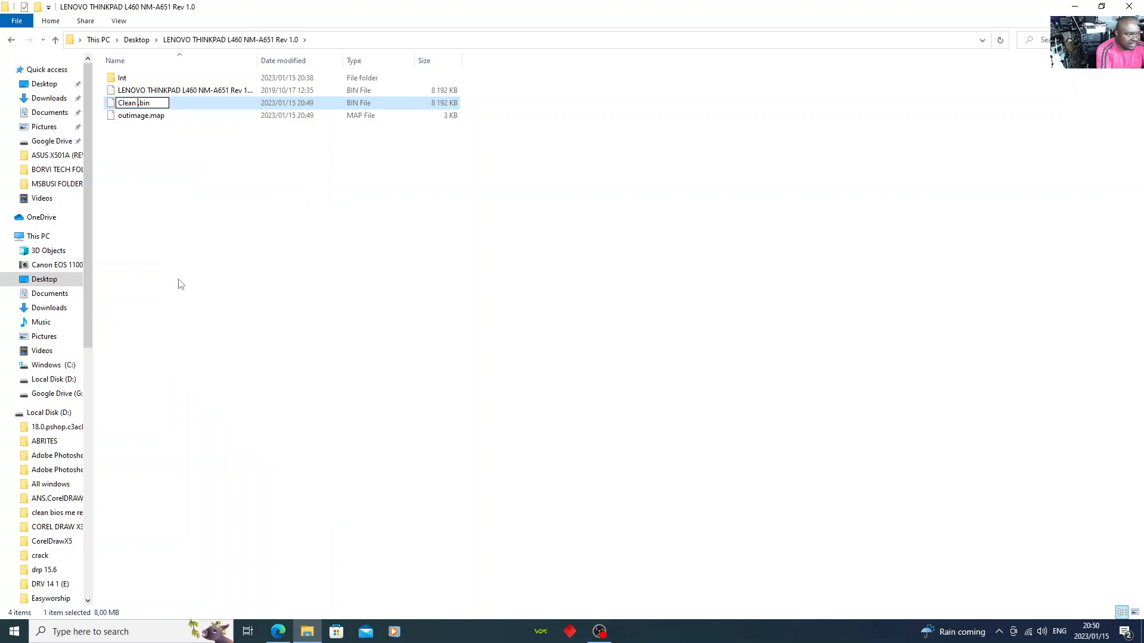
{"action": "type", "text": "Me L4"}
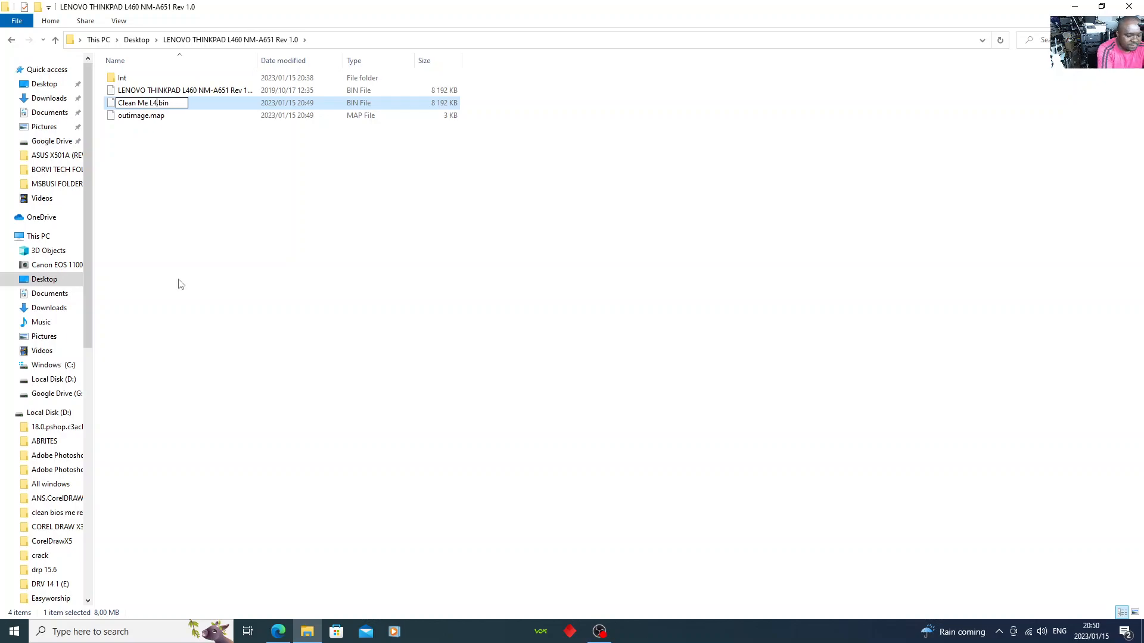
{"action": "type", "text": "60"}
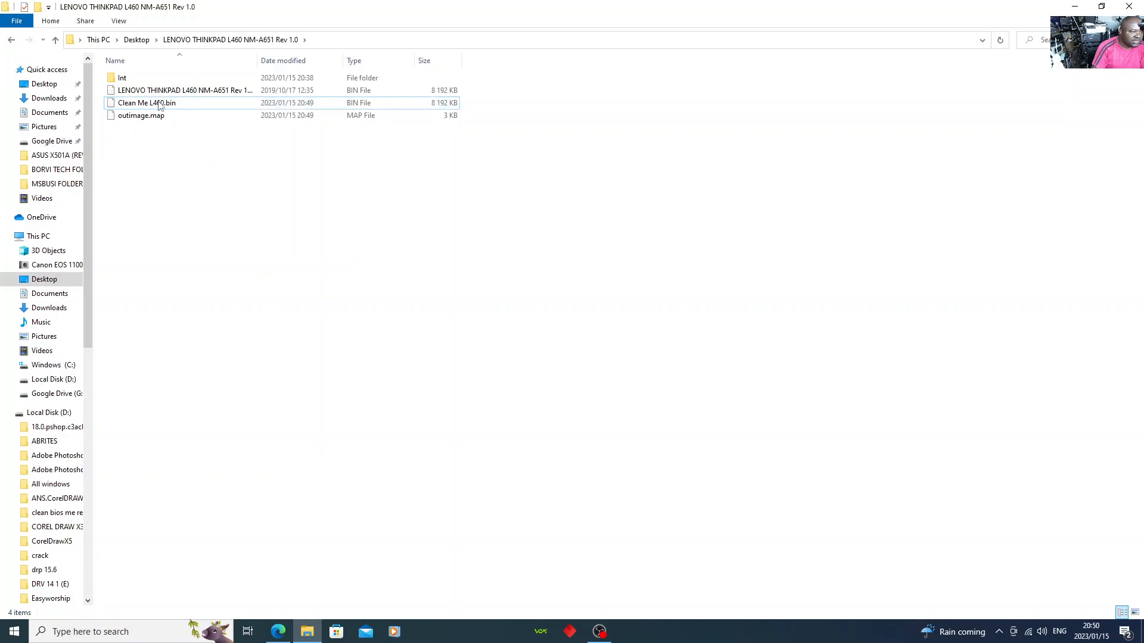
{"action": "mouse_move", "coordinate": [142, 104]}
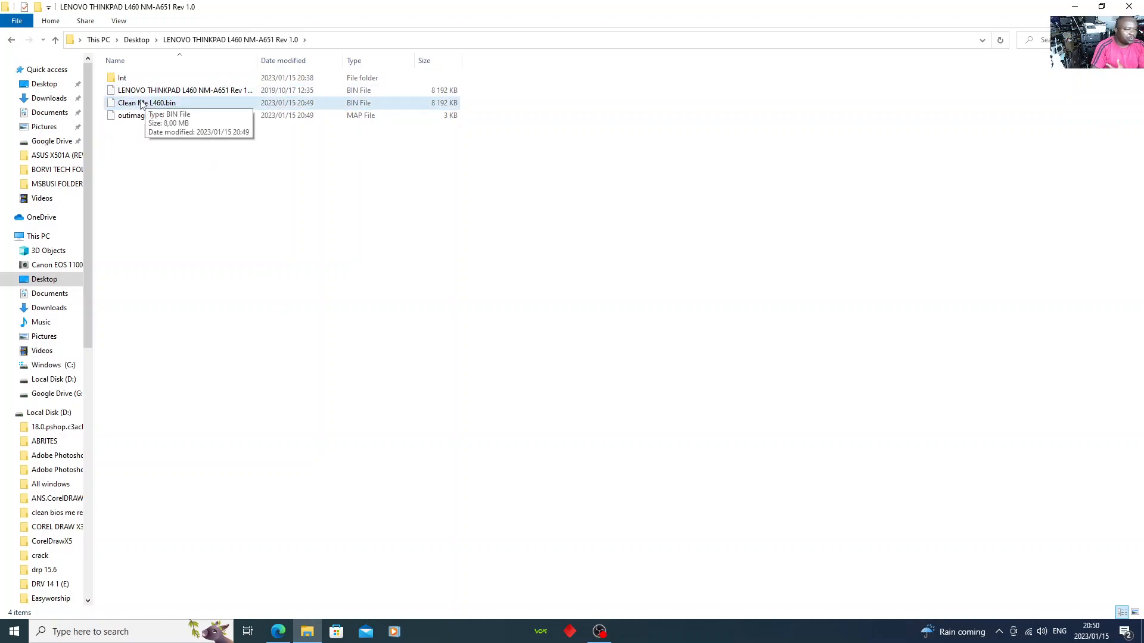
{"action": "left_click", "coordinate": [141, 103]}
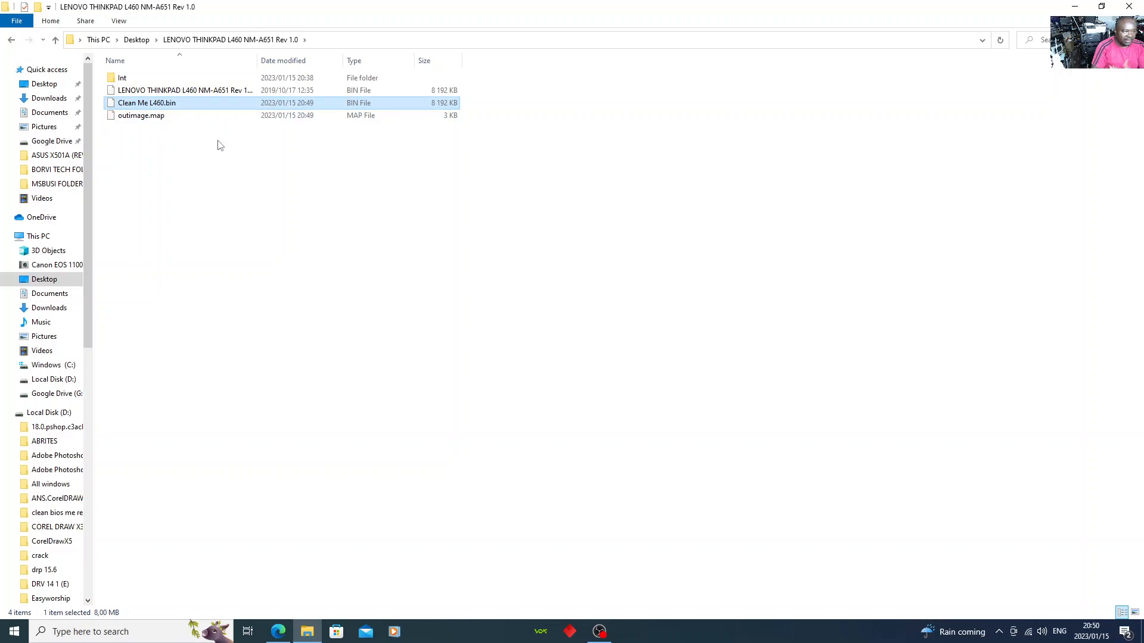
{"action": "mouse_move", "coordinate": [212, 151]}
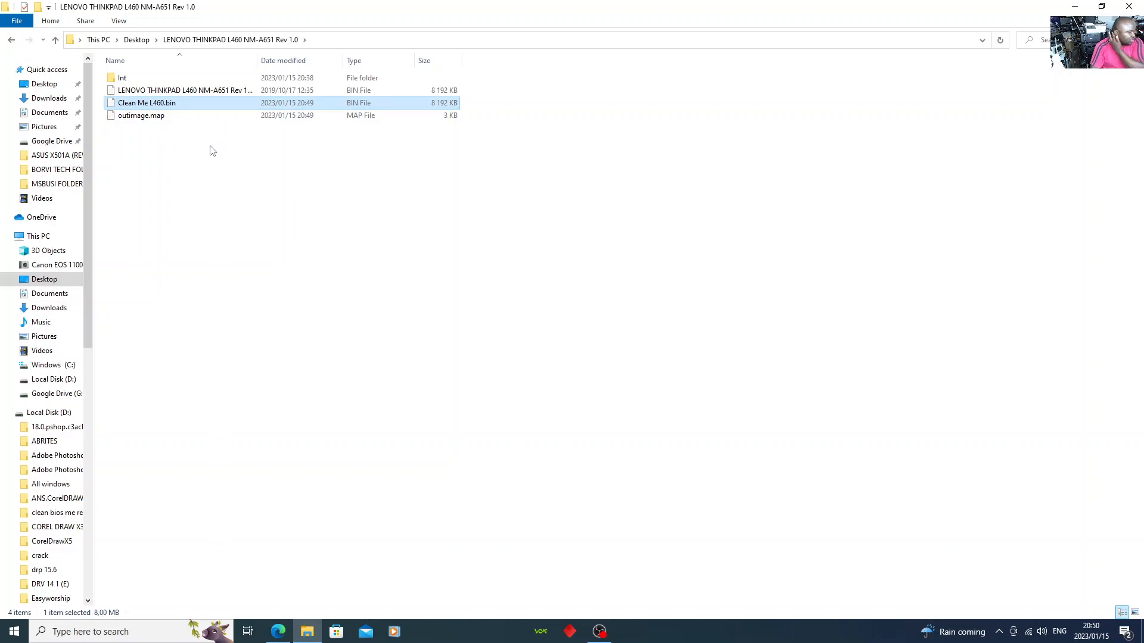